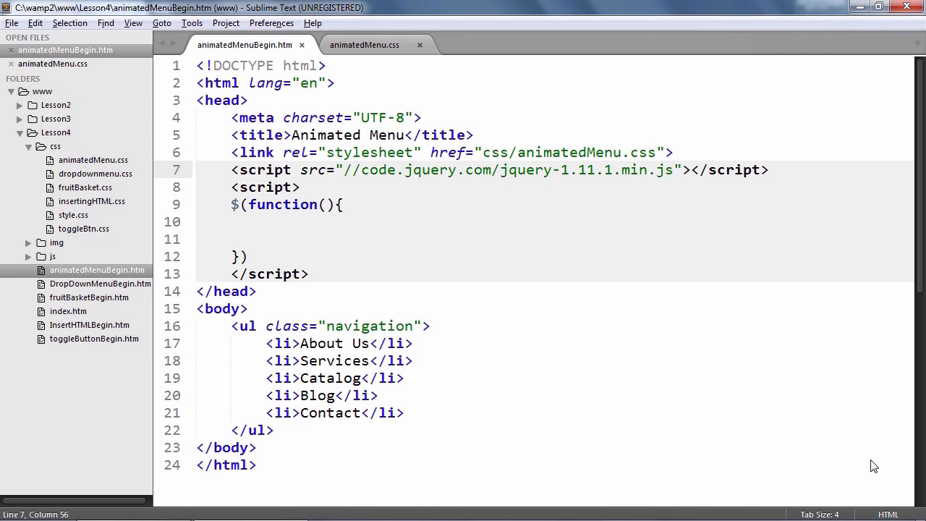
mouse_move(249, 378)
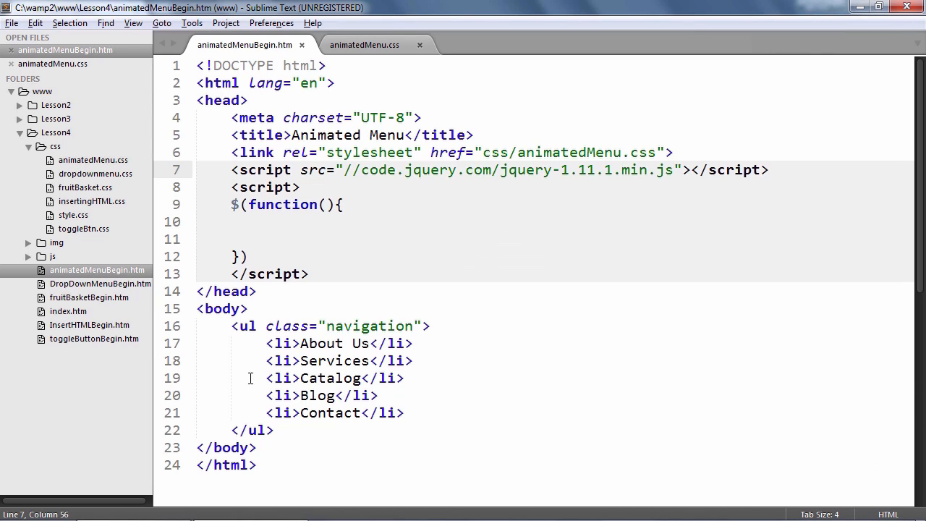
Step: Select the whole <ul class="navigation"> block in animatedMenuBegin.htm for review
drag(232, 326, 274, 430)
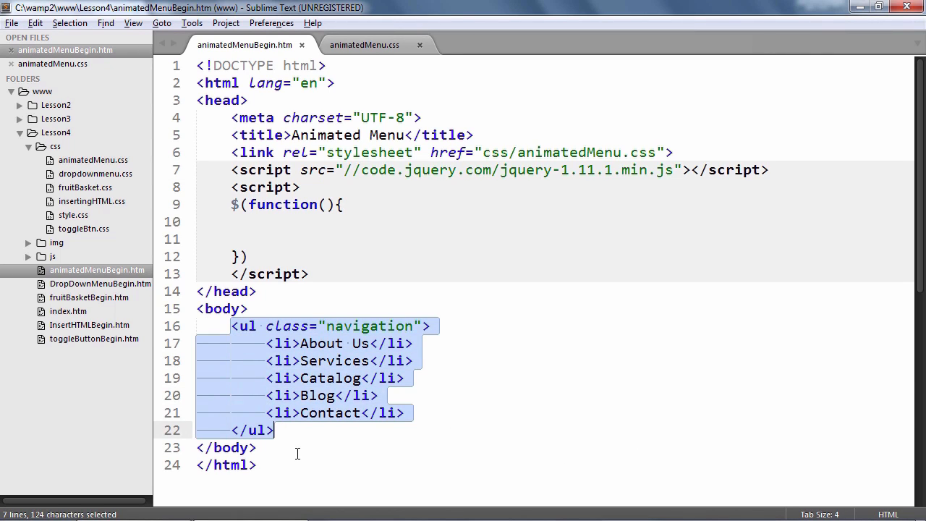
mouse_move(301, 459)
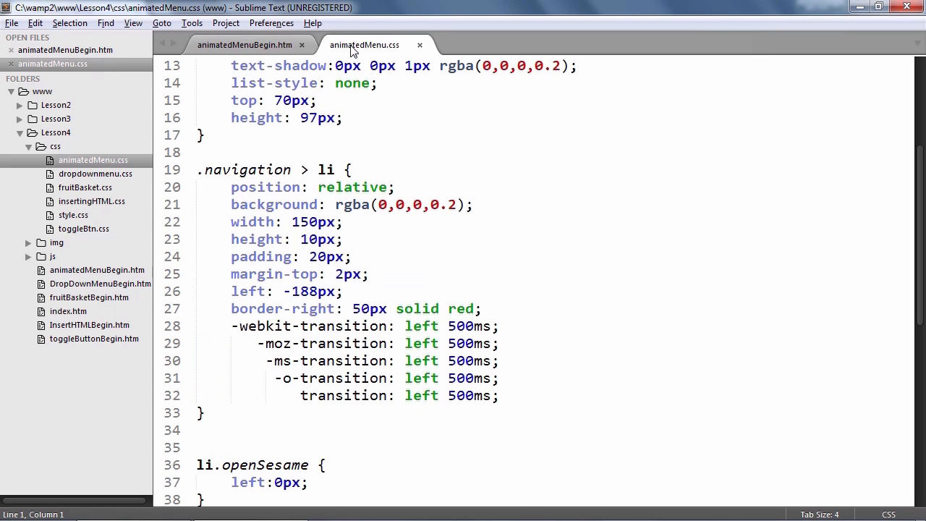
mouse_move(330, 182)
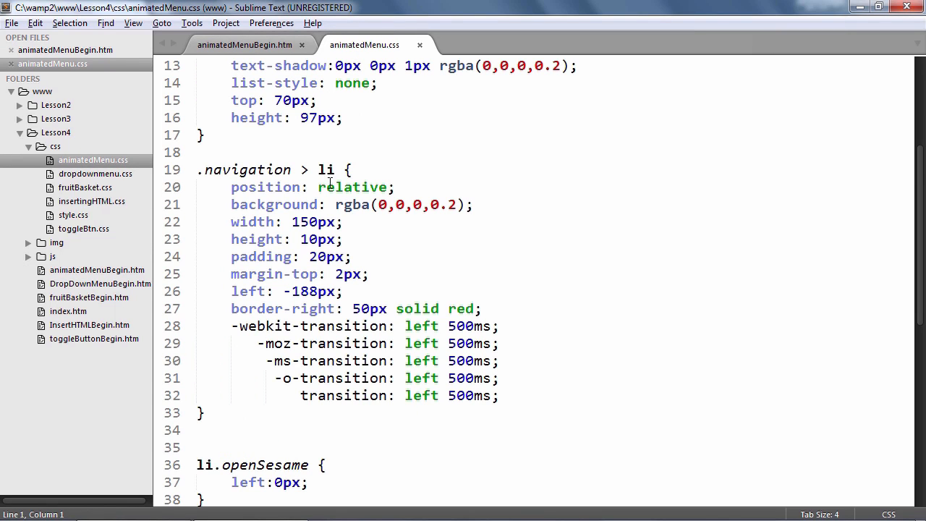
mouse_move(225, 308)
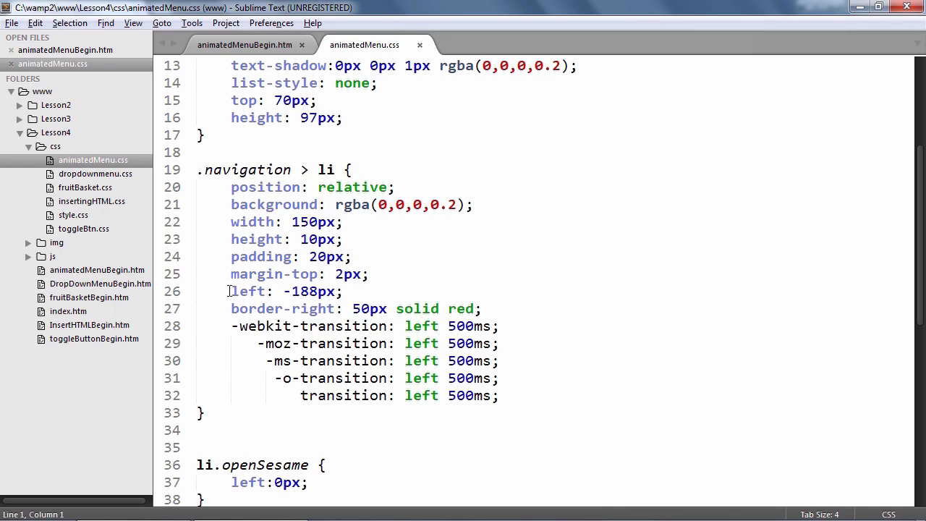
Step: Highlight the 500ms left transition declarations and openSesame rule, then return to animatedMenuBegin.htm
triple_click(286, 291)
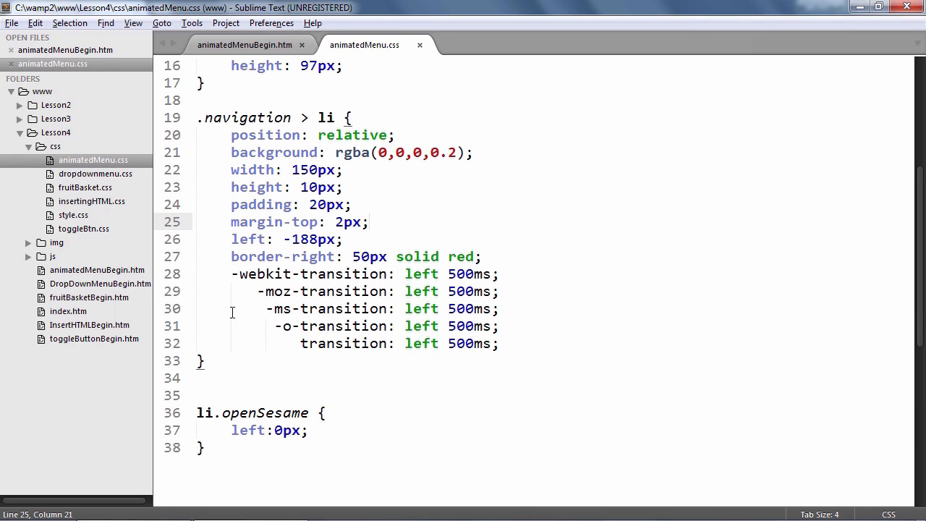
drag(232, 273, 499, 343)
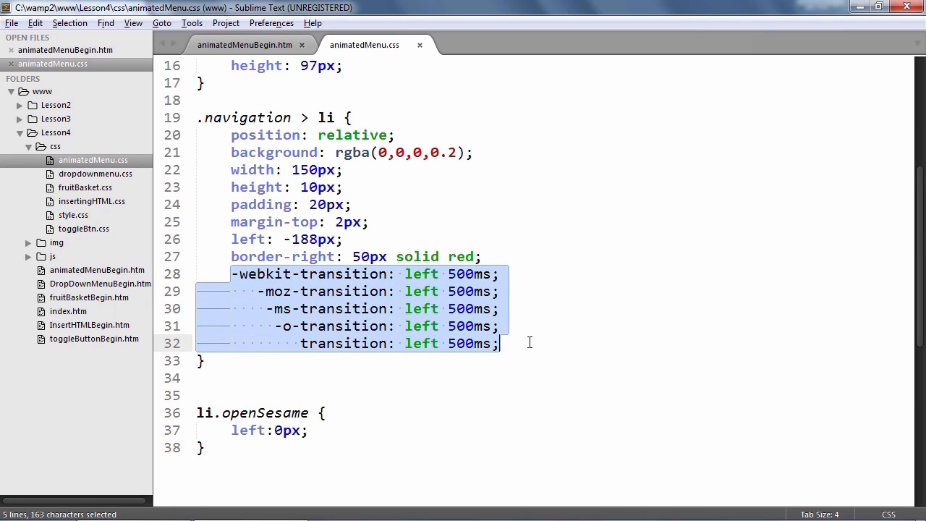
mouse_move(529, 353)
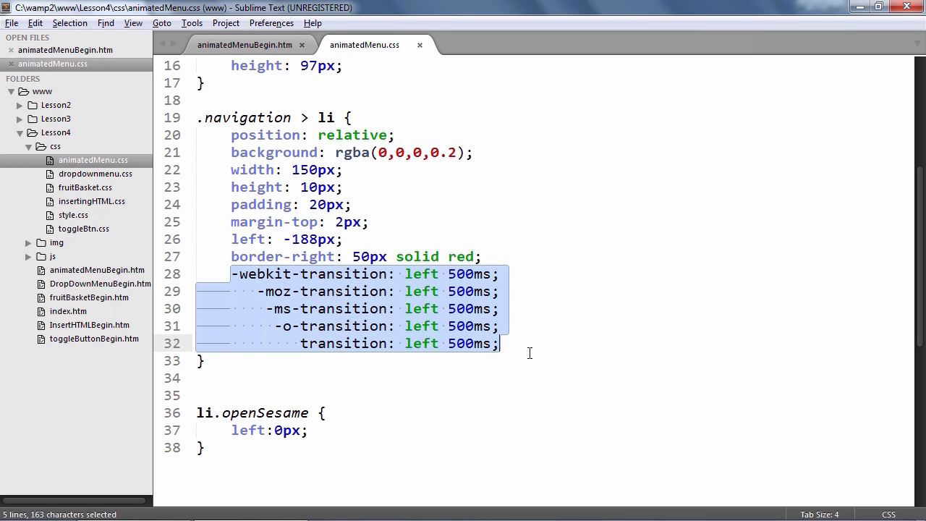
click(525, 361)
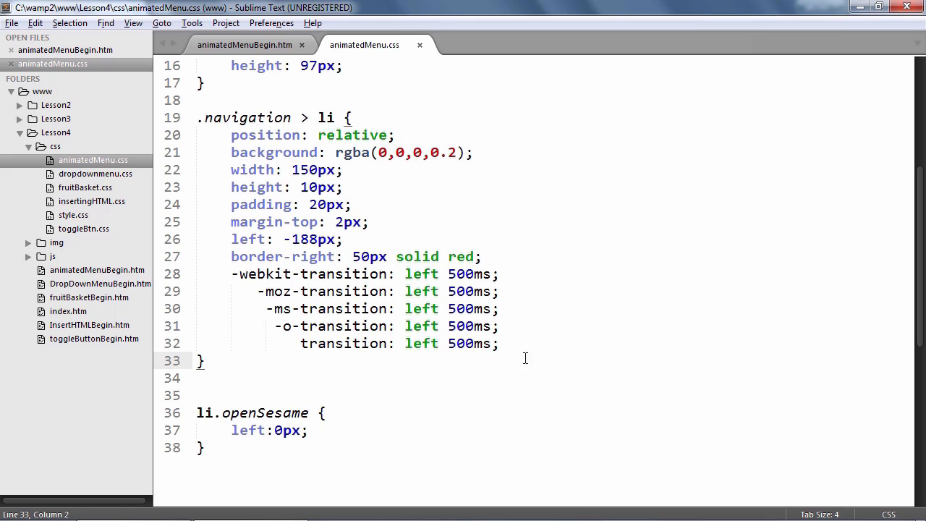
mouse_move(336, 469)
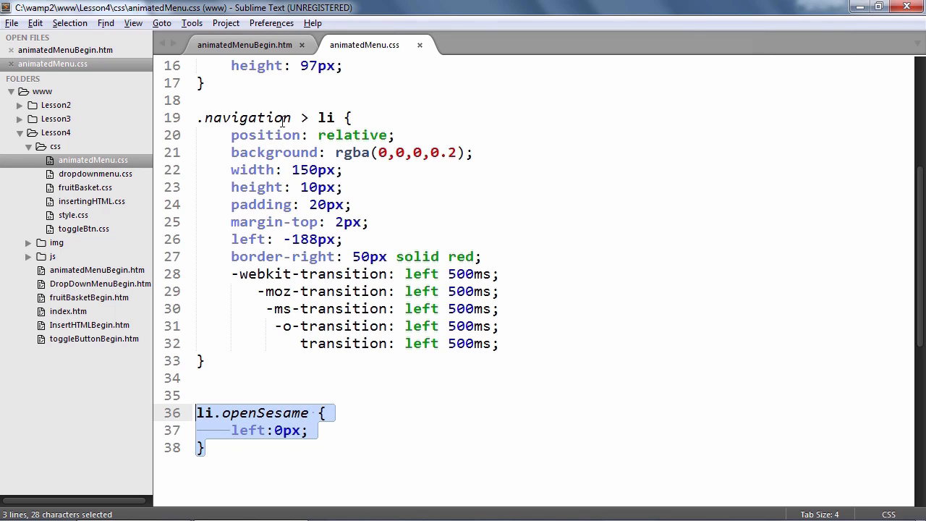
click(243, 43)
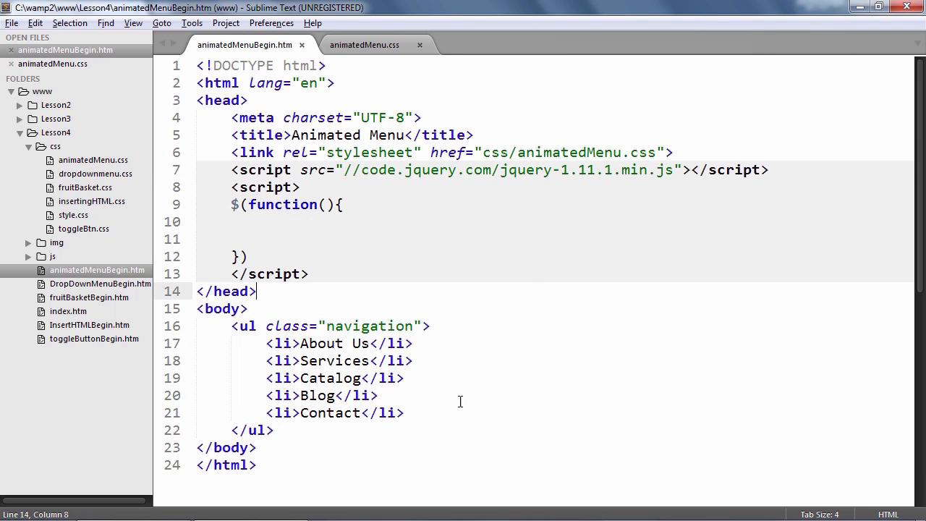
mouse_move(292, 364)
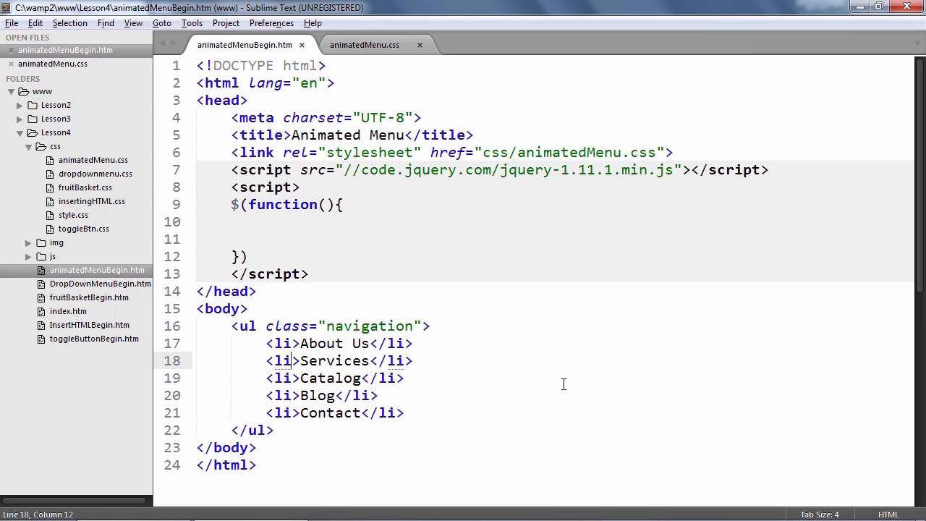
Step: Add class="openSesame" to the Services list item tag
text(class="")
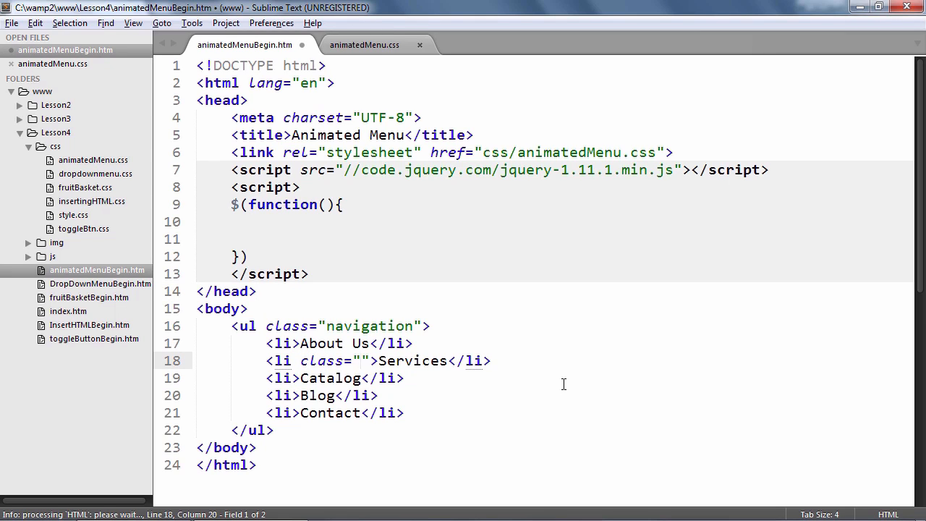
text(openSesa)
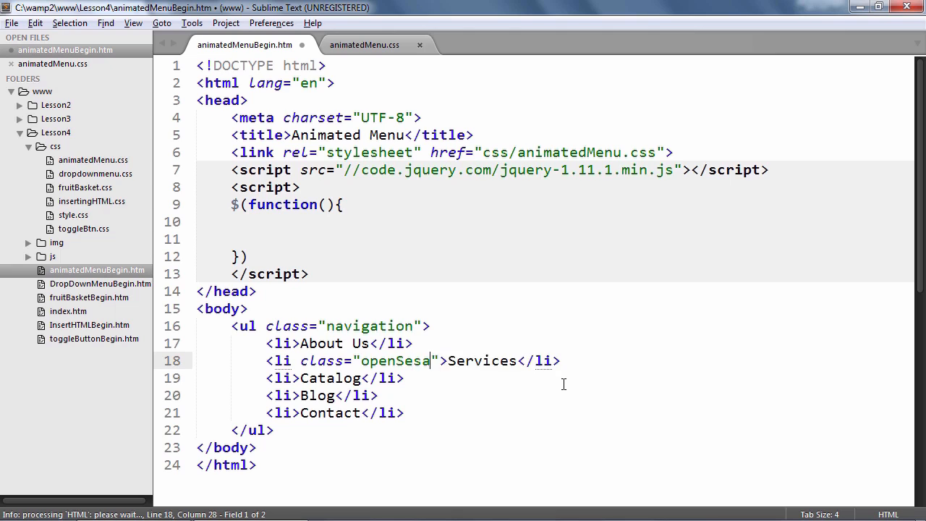
text(me)
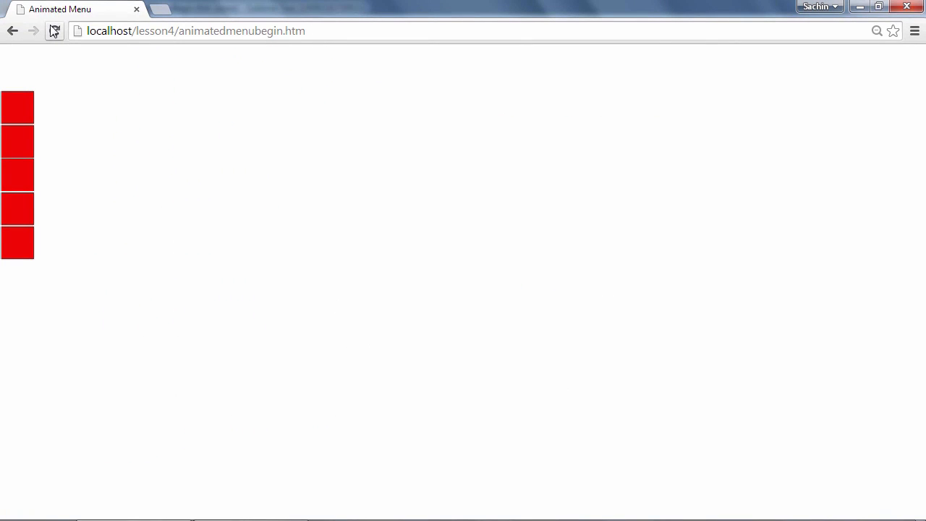
Step: Reload localhost/lesson4/animatedmenubegin.htm in Chrome to preview the red tabs
click(55, 30)
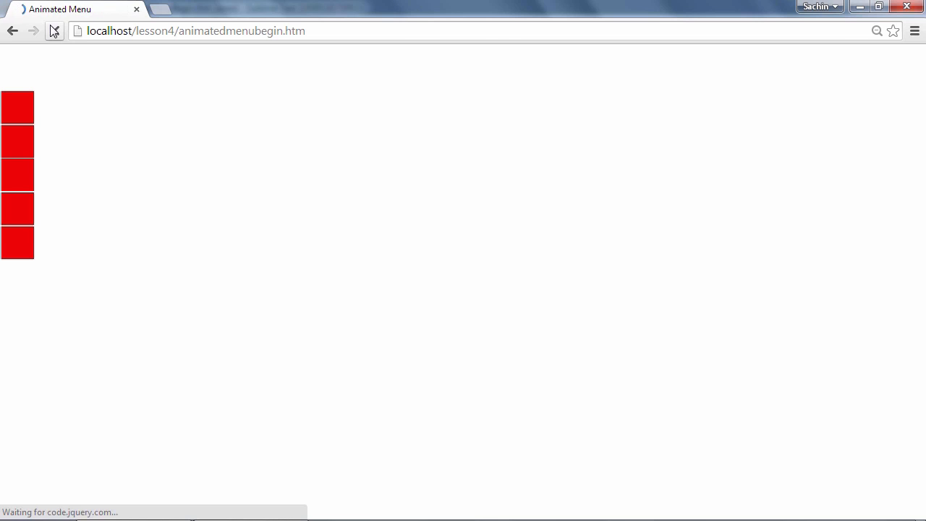
mouse_move(17, 142)
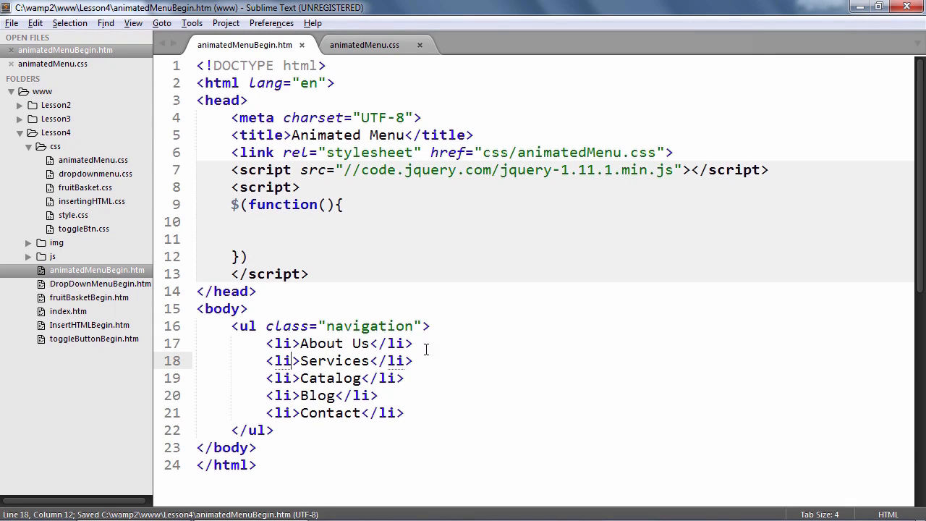
Step: Start $('.navigation > li').hover(function(){ inside the document-ready function
click(302, 221)
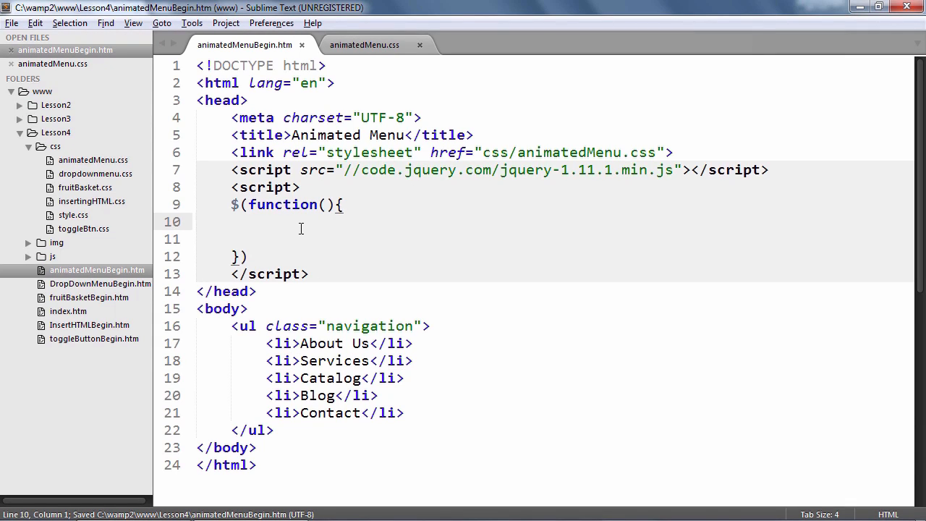
key(enter)
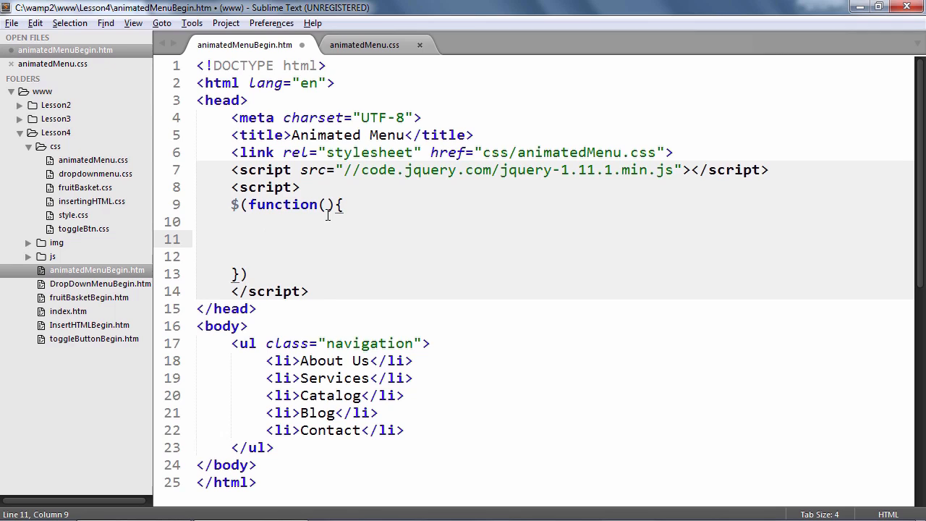
text($('.navigation > li)
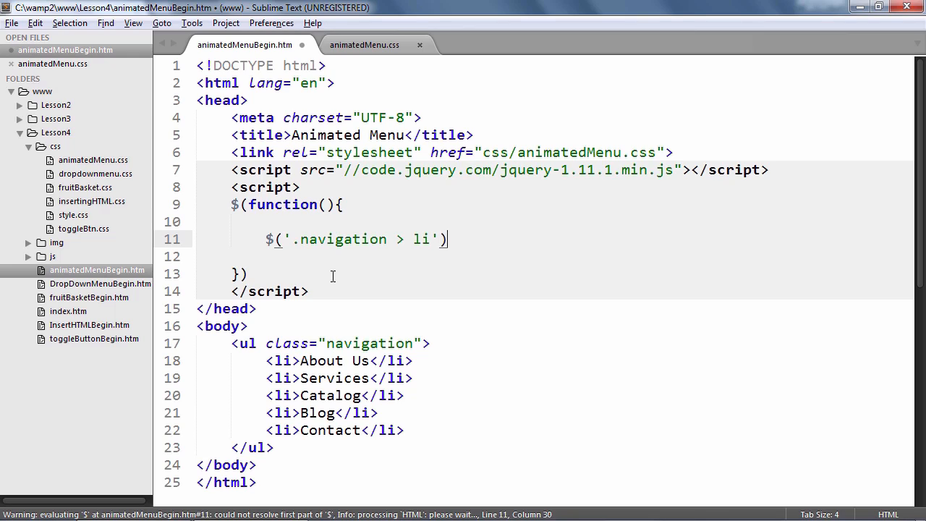
text(.hover)
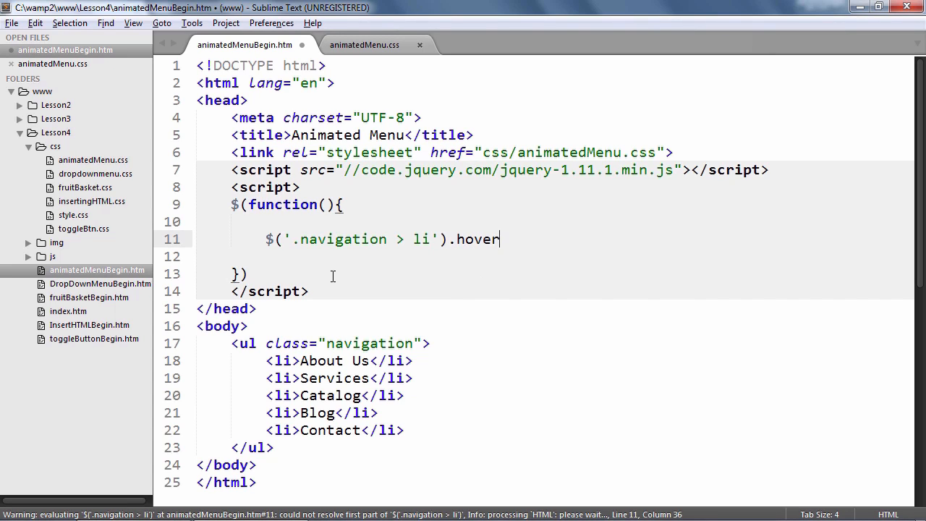
text(())
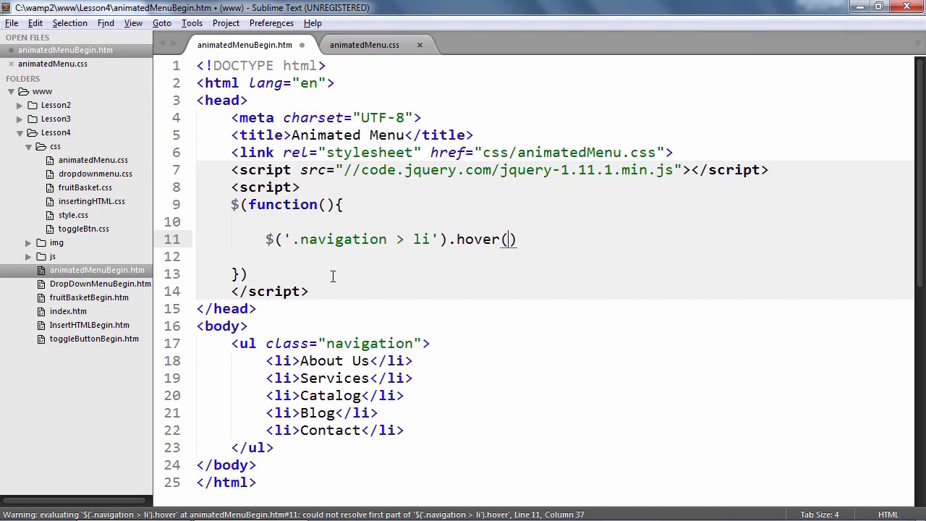
text(function()
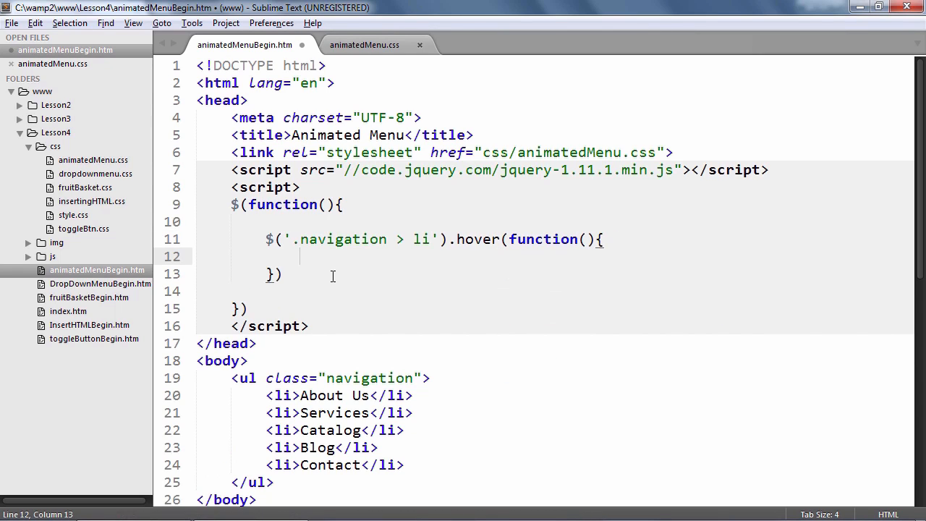
Step: Comment that this code executes when the mouse pointer is over the list item
text(//)
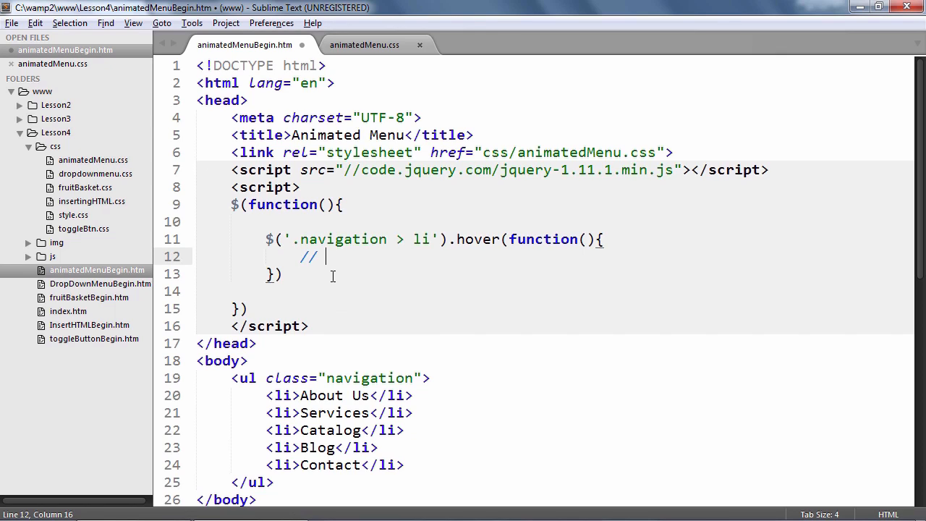
text(This c)
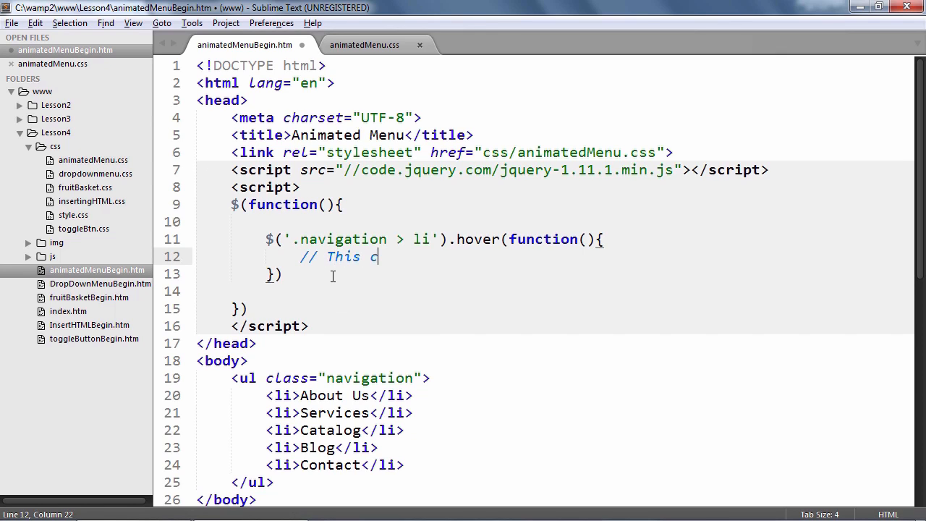
text(ode execute)
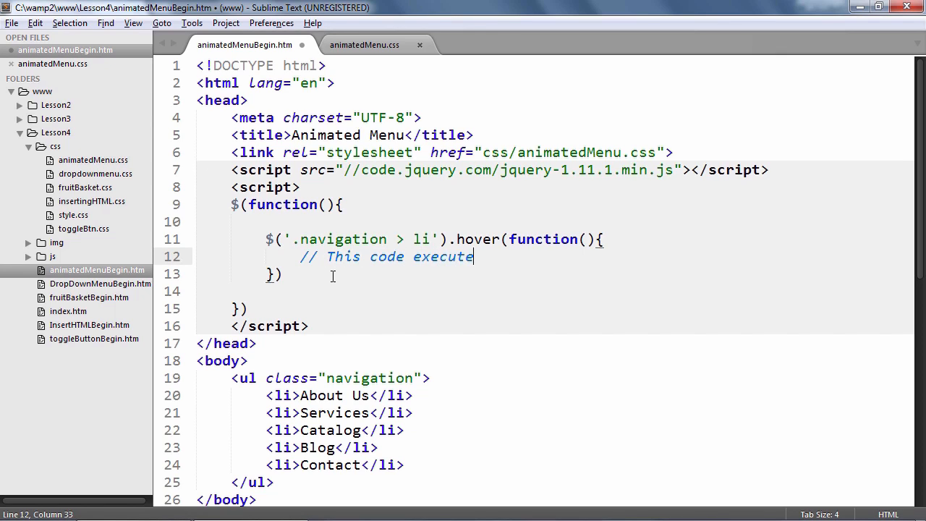
text(s when the mouse pointer is over the list item)
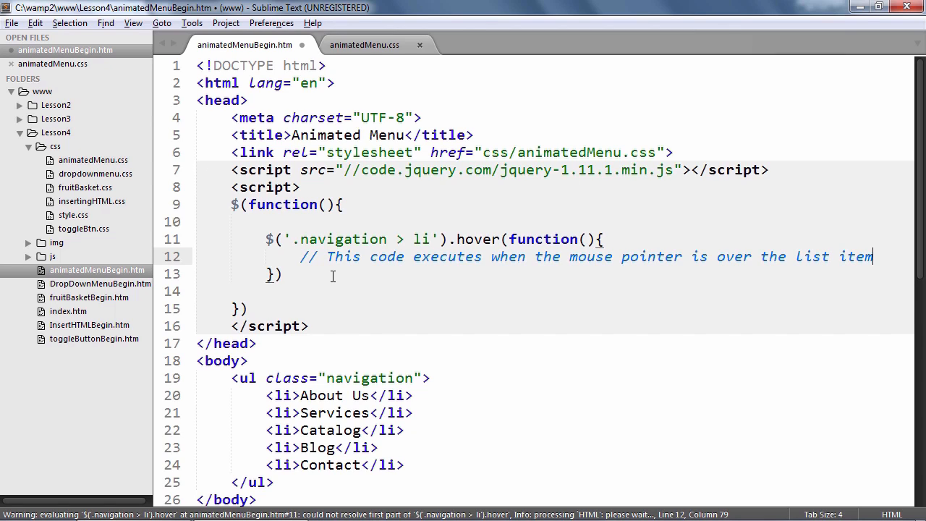
click(333, 274)
text(, f)
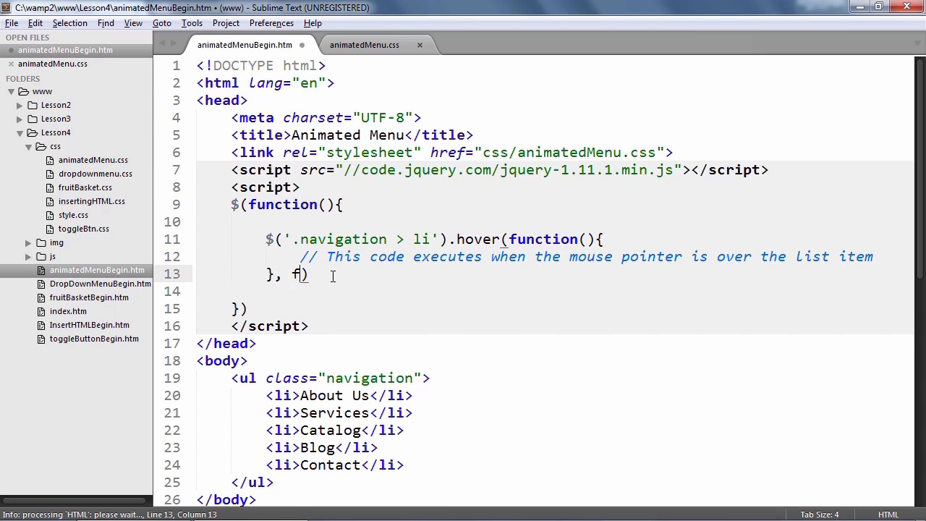
Step: Add the second hover function commented as running when the pointer leaves the list item
text(unction(){})
text(// This)
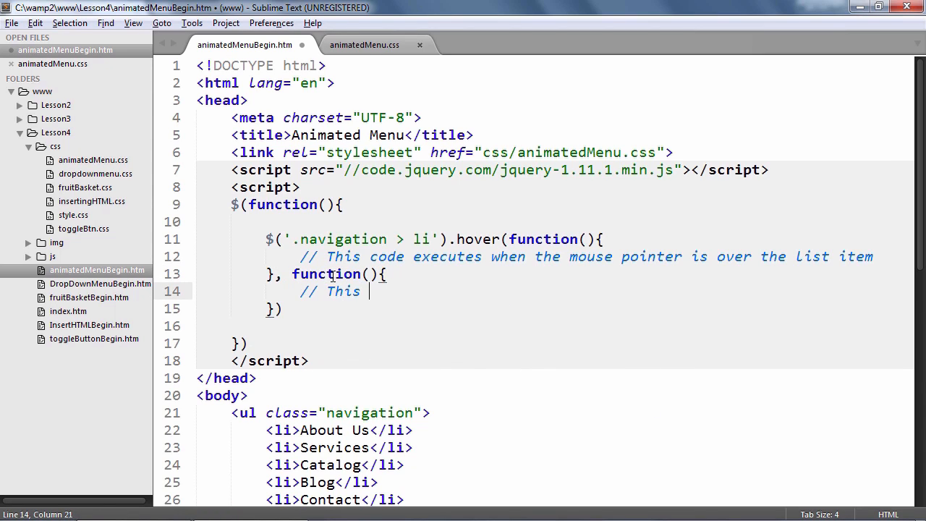
text(code executes)
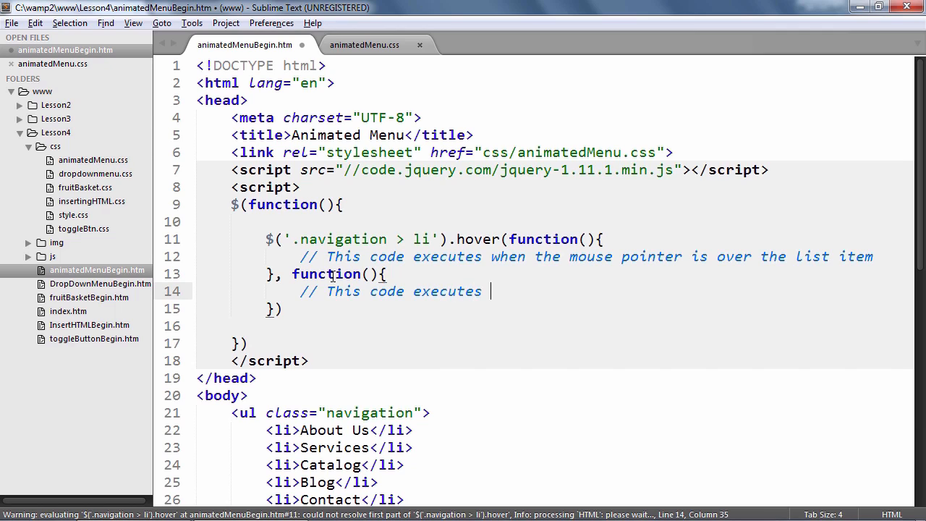
text(when the mouse po)
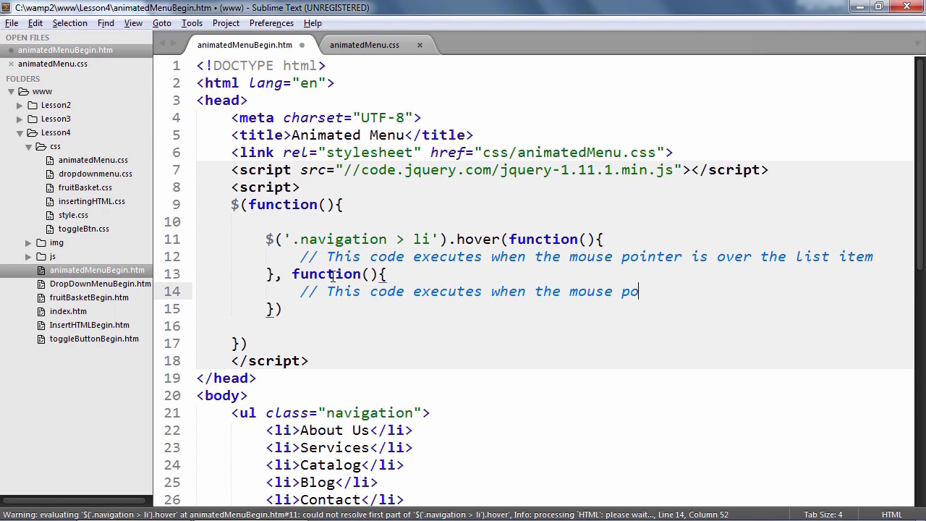
text(inter leaves t)
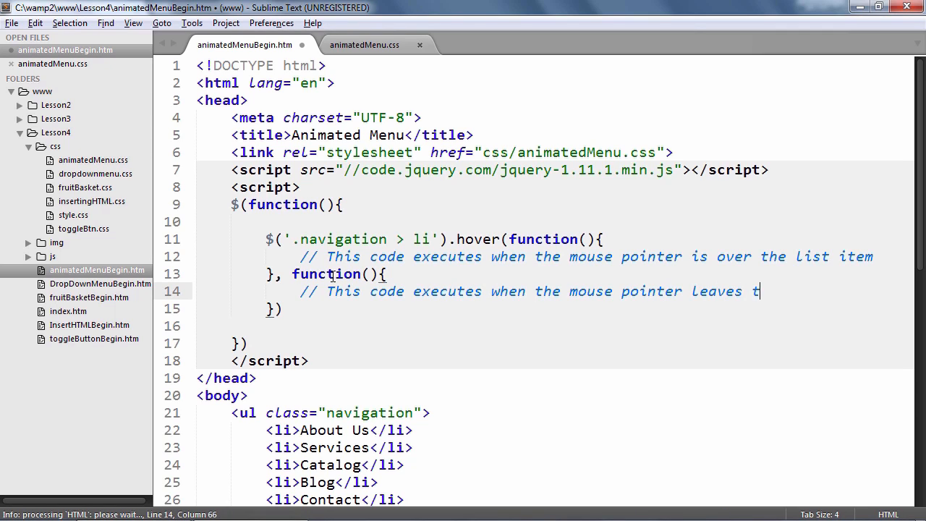
text(he list item)
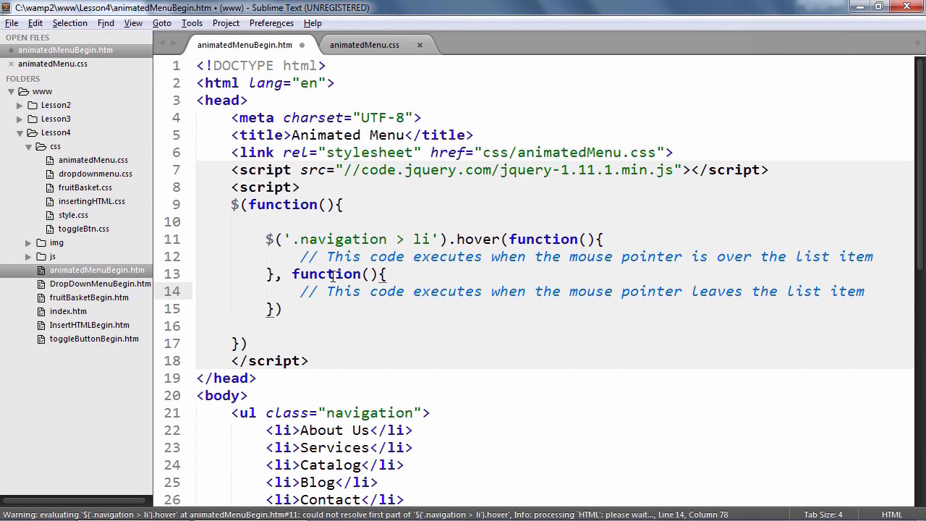
key(enter)
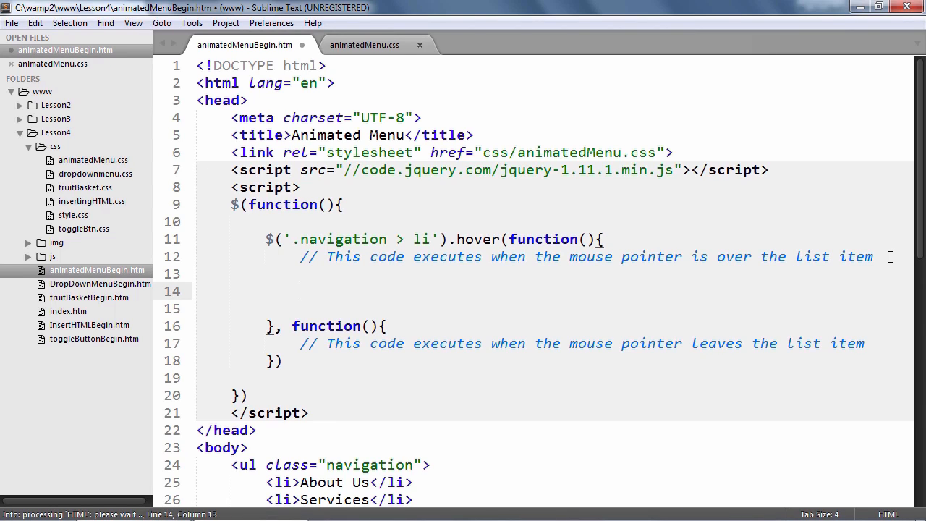
Step: Write $(this).addClass('openSesame'); in the first hover function and save
text($())
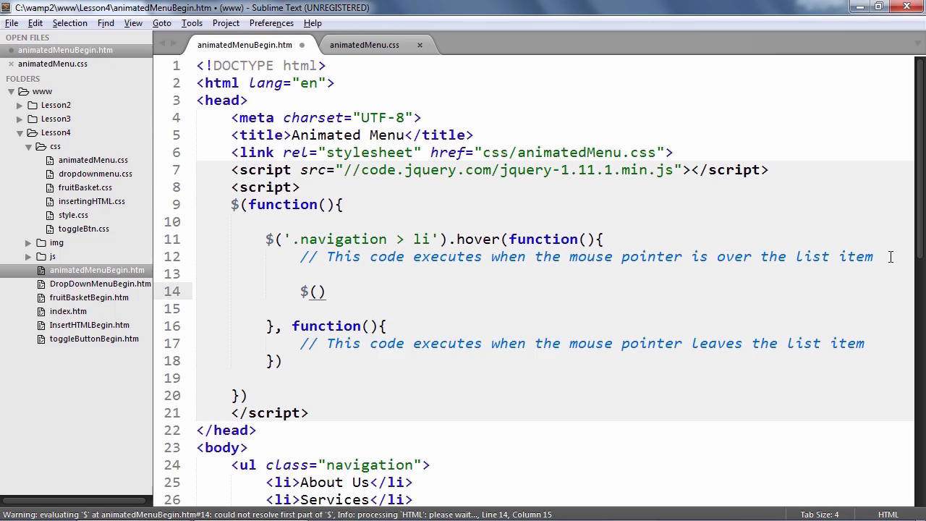
text(this)
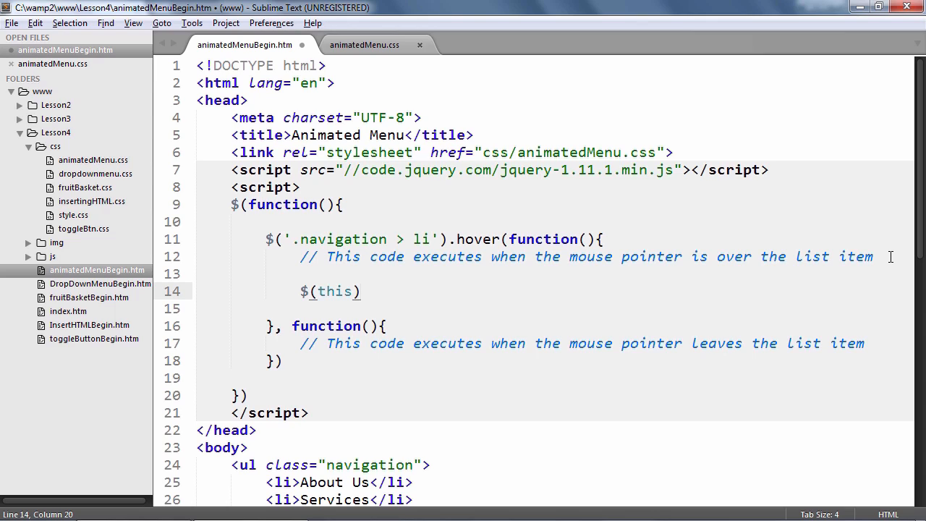
text(.add)
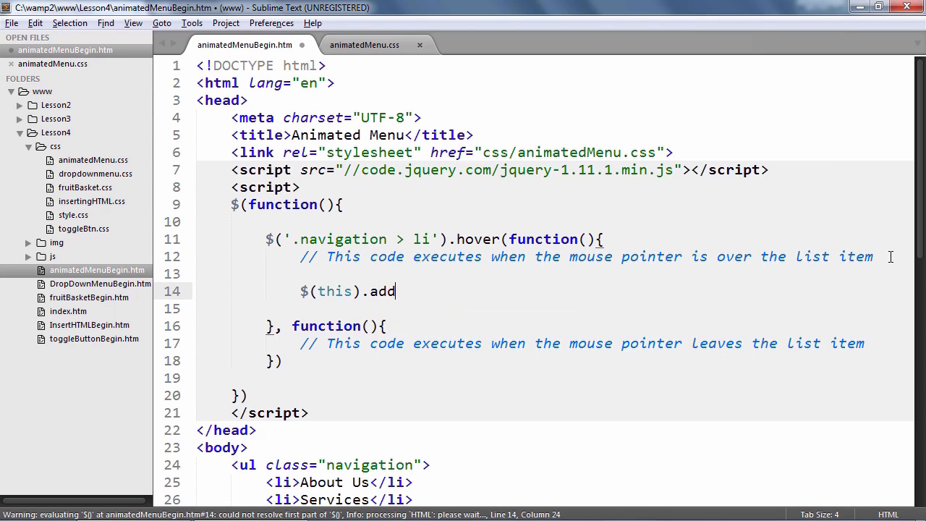
text(Class)
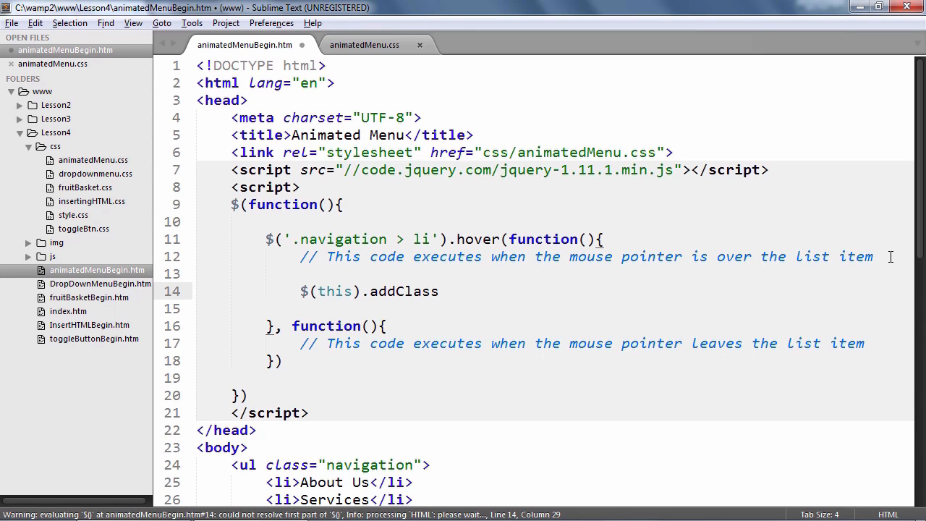
text(())
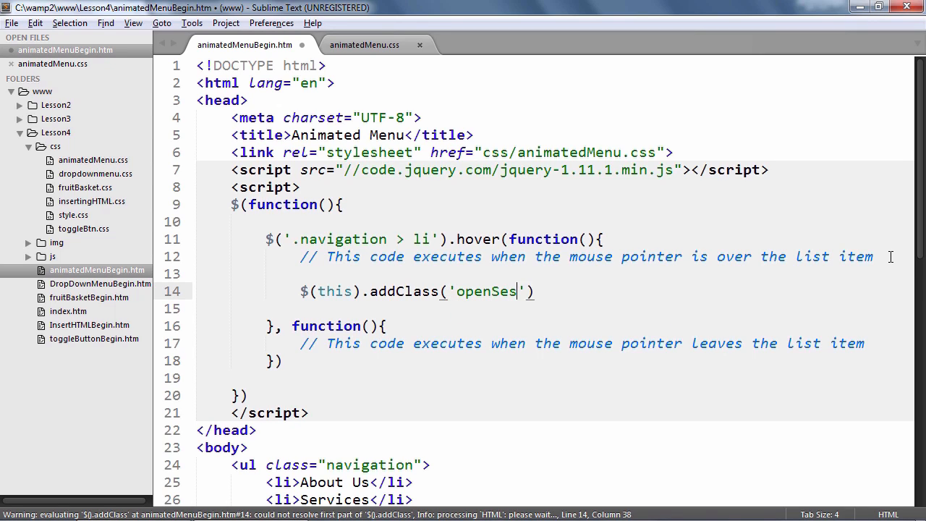
text(ame');)
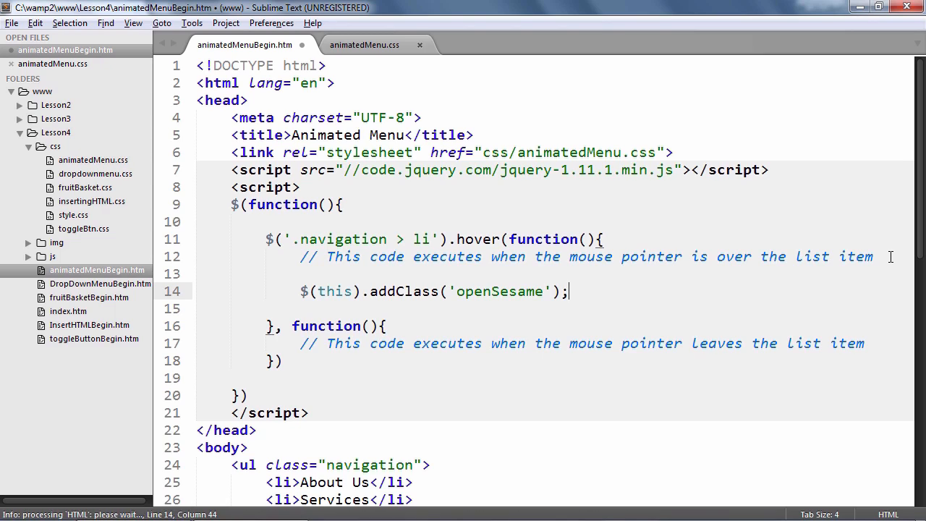
key(ctrl+s)
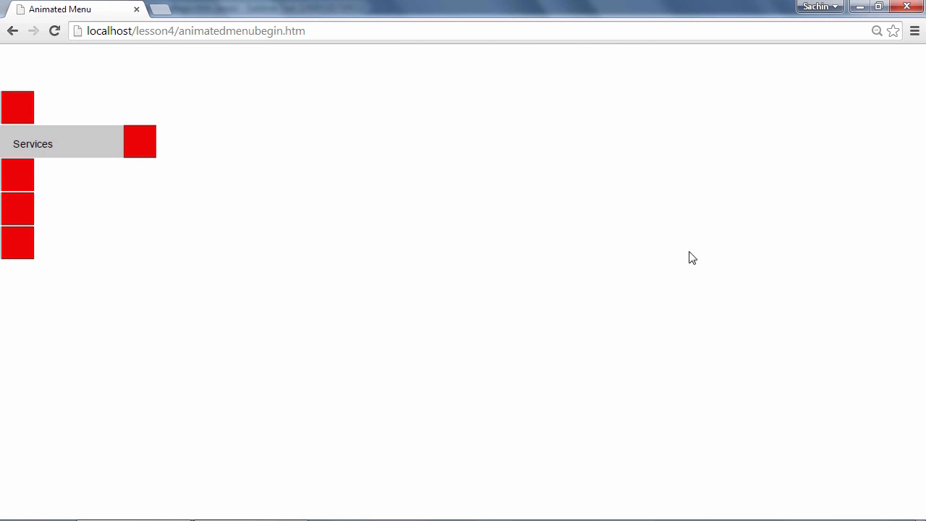
Step: Reload the Animated Menu page in Chrome and hover the items to test sliding
click(53, 30)
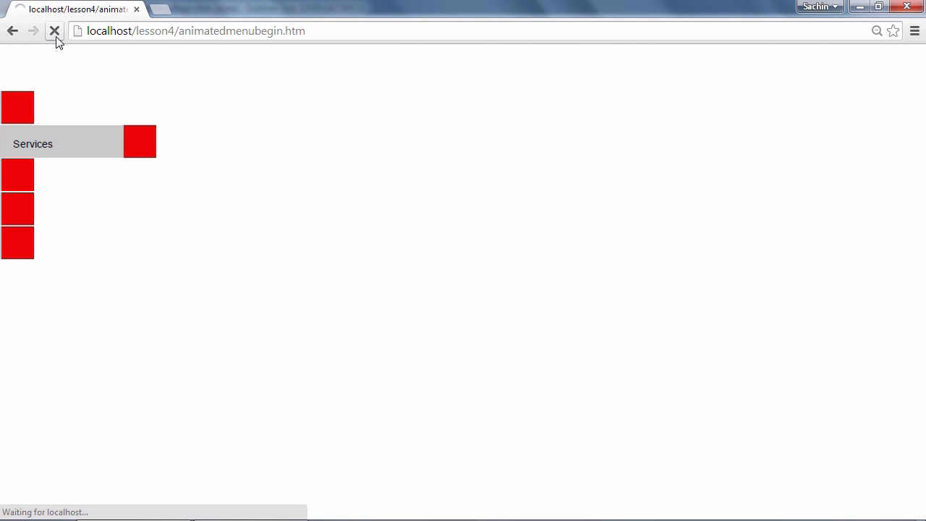
click(55, 30)
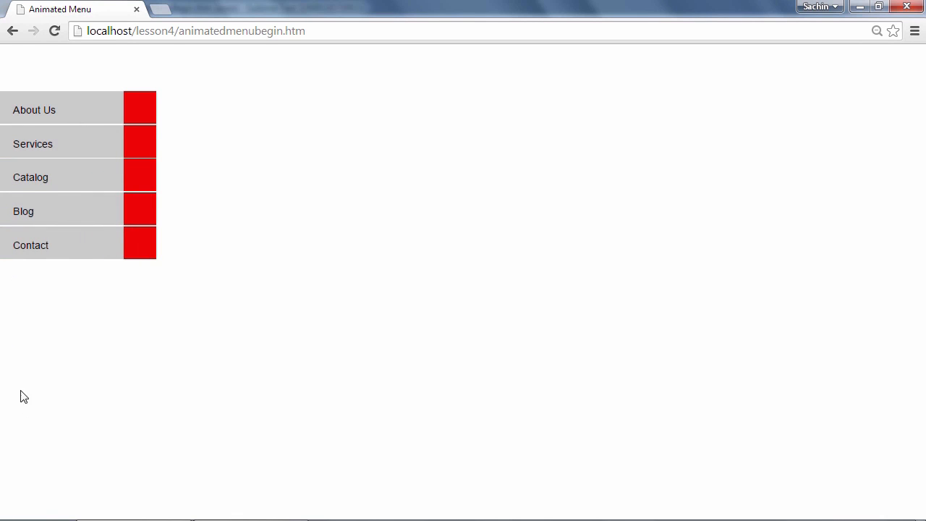
mouse_move(209, 61)
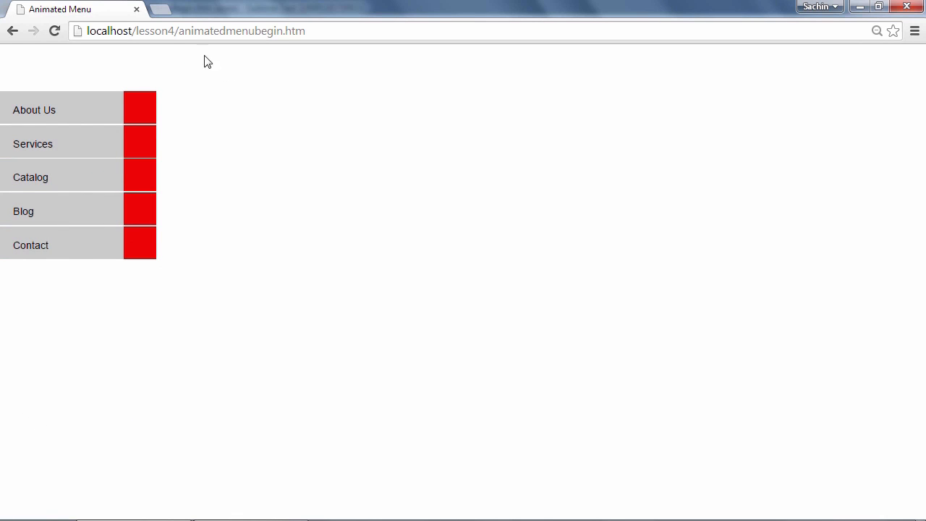
mouse_move(52, 300)
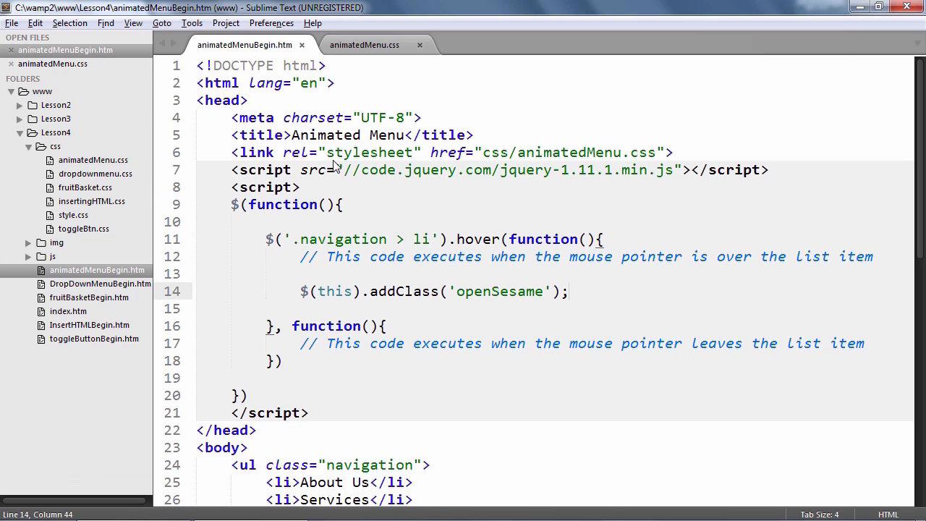
mouse_move(877, 337)
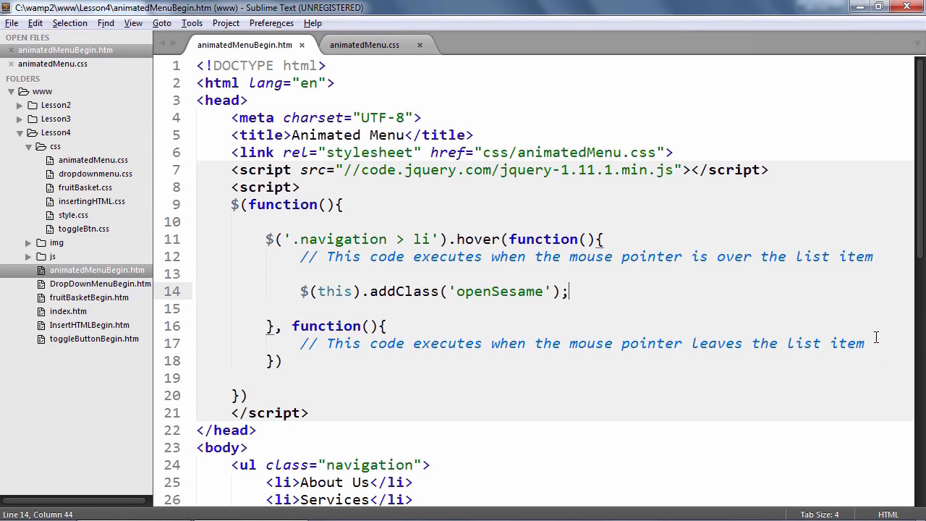
Step: Write $(this).removeClass('openSesame'); in the second hover function
key(enter)
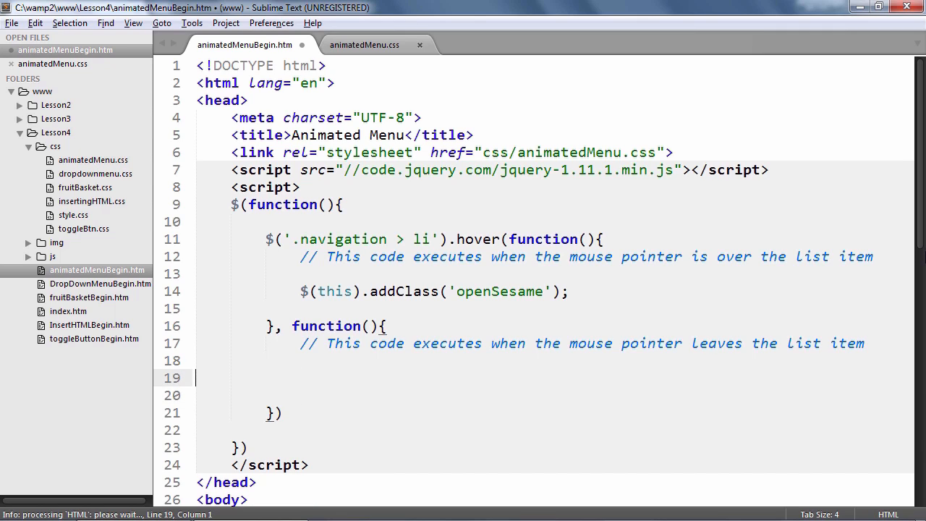
text($(this).r)
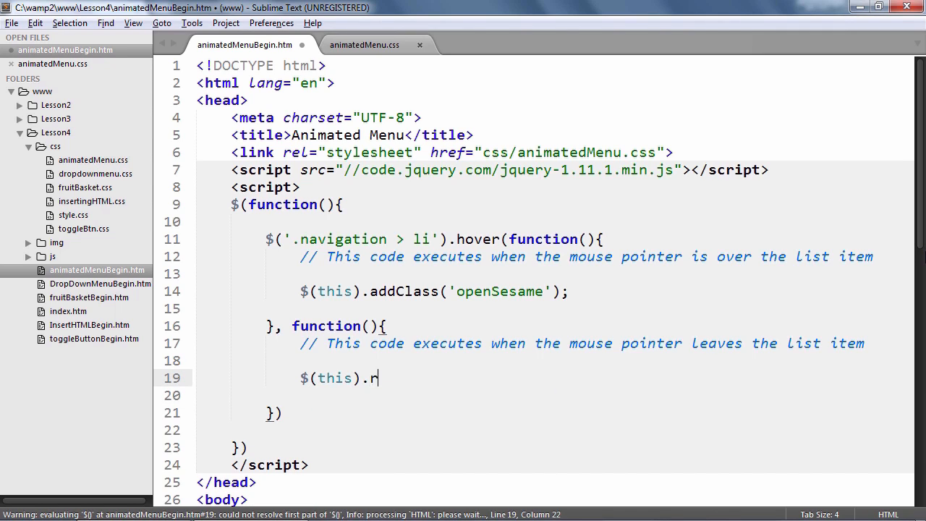
text(emoveClass())
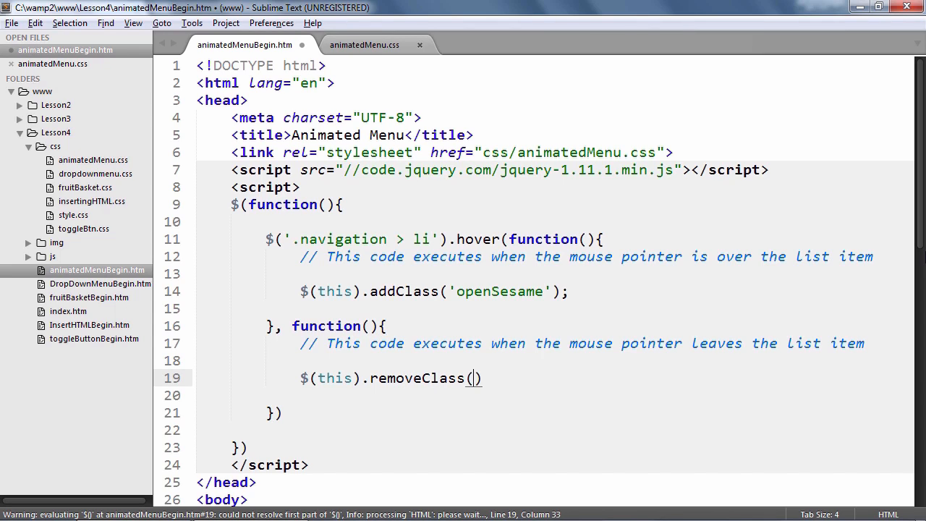
text('openSesame')
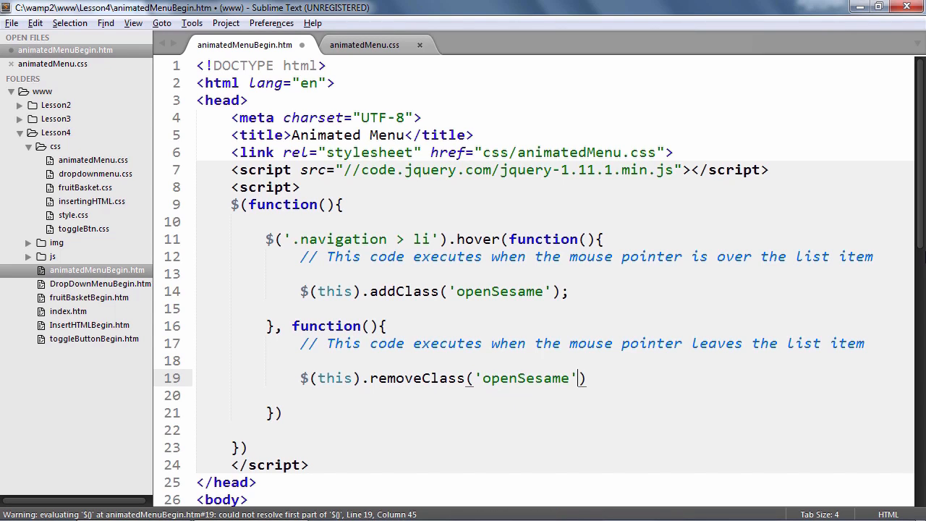
text(;)
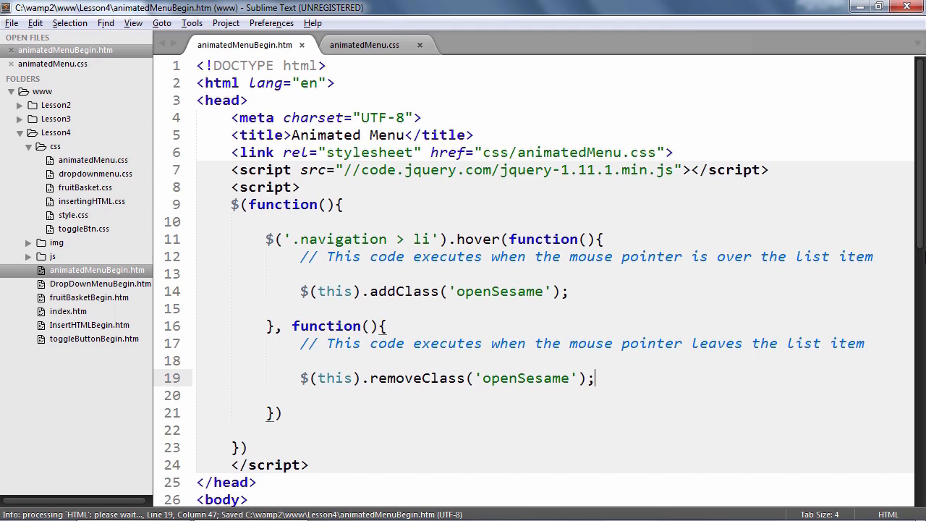
mouse_move(754, 180)
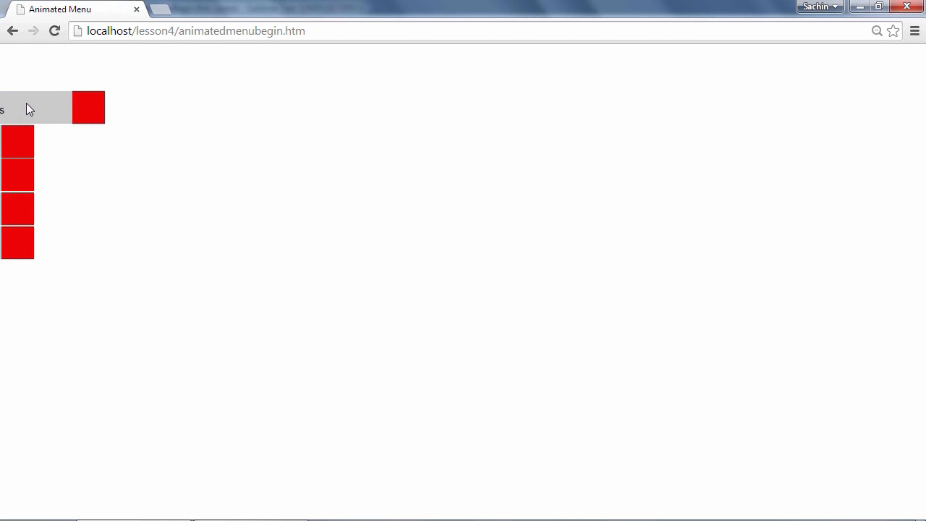
mouse_move(17, 142)
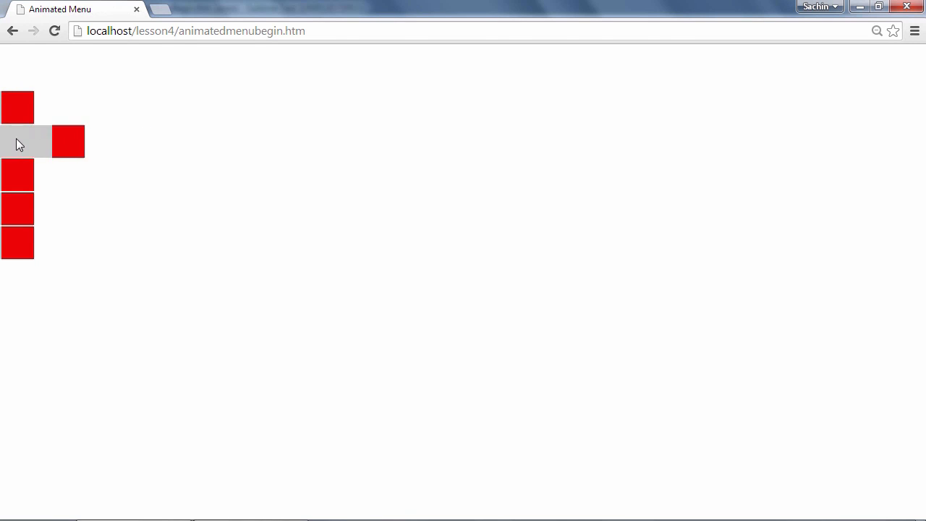
mouse_move(18, 173)
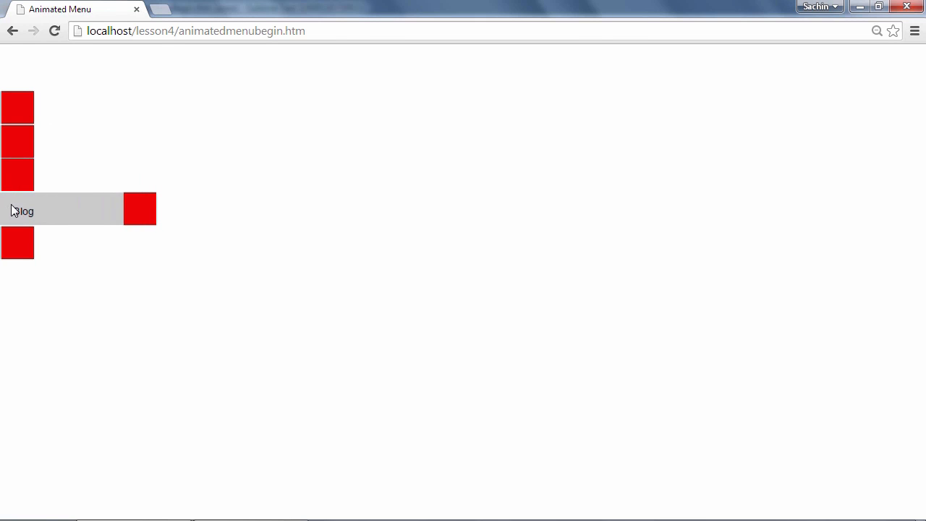
mouse_move(13, 243)
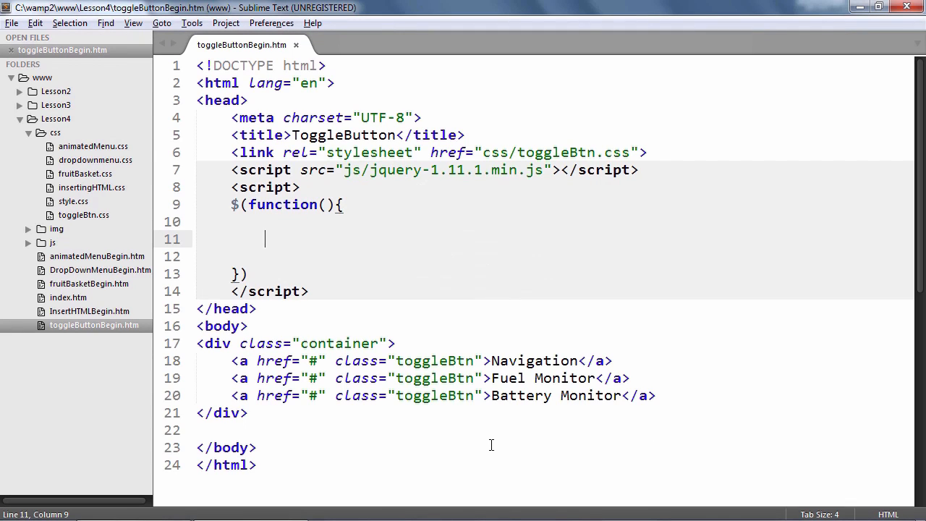
mouse_move(205, 362)
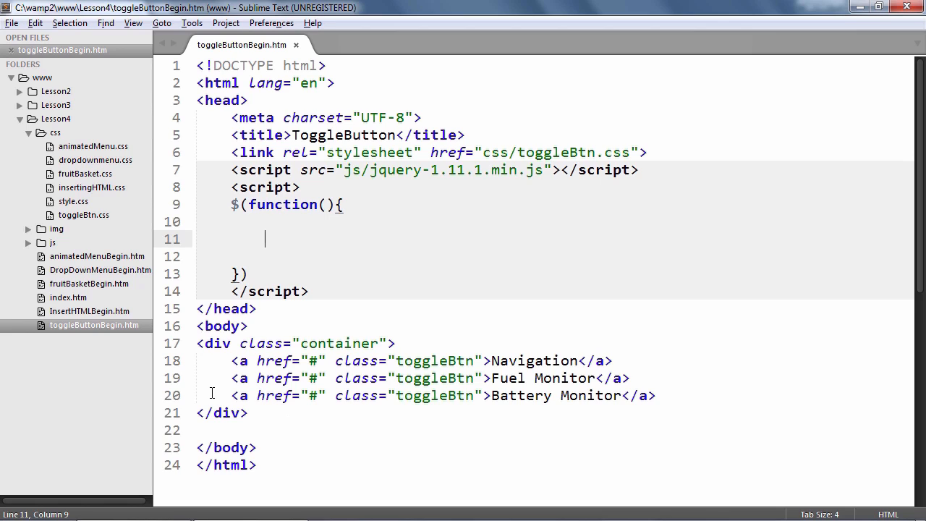
mouse_move(422, 370)
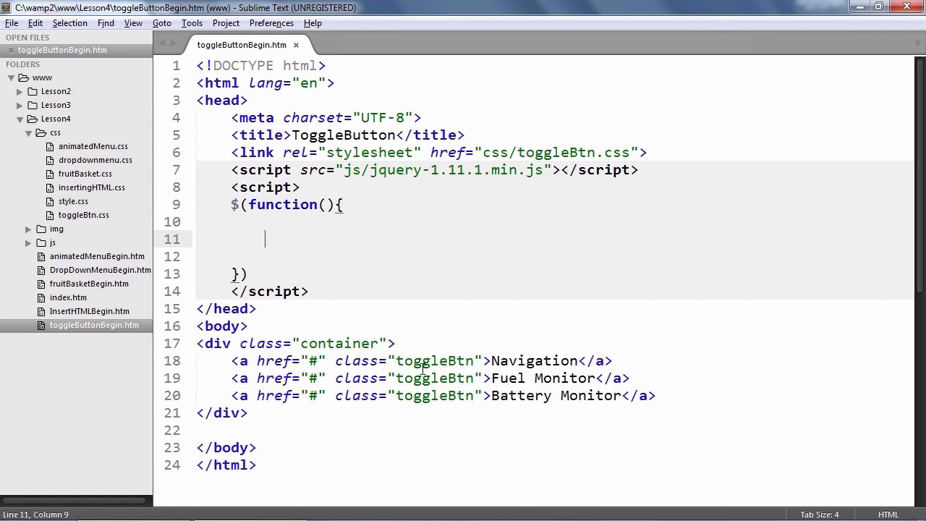
Step: Open toggleBtn.css and scroll through its .toggleBtn and .toggleOn rules
click(84, 214)
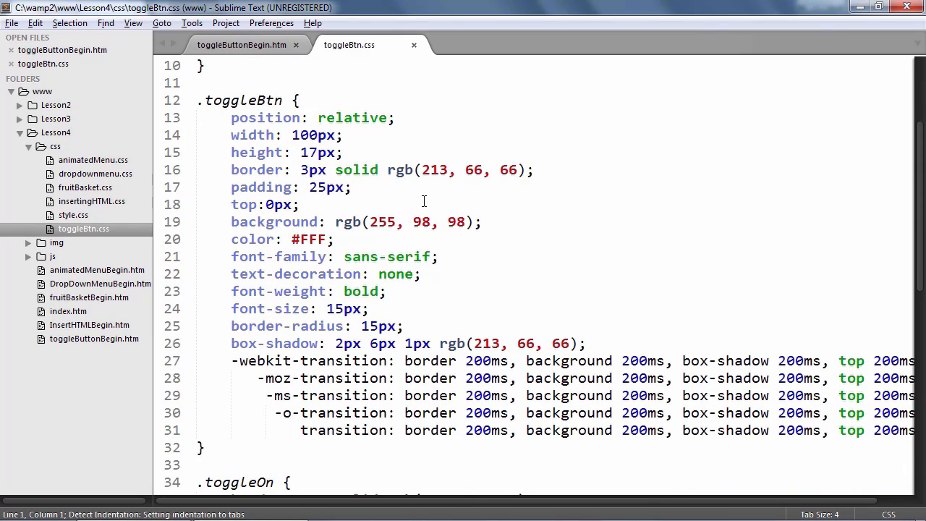
scroll(down, 3)
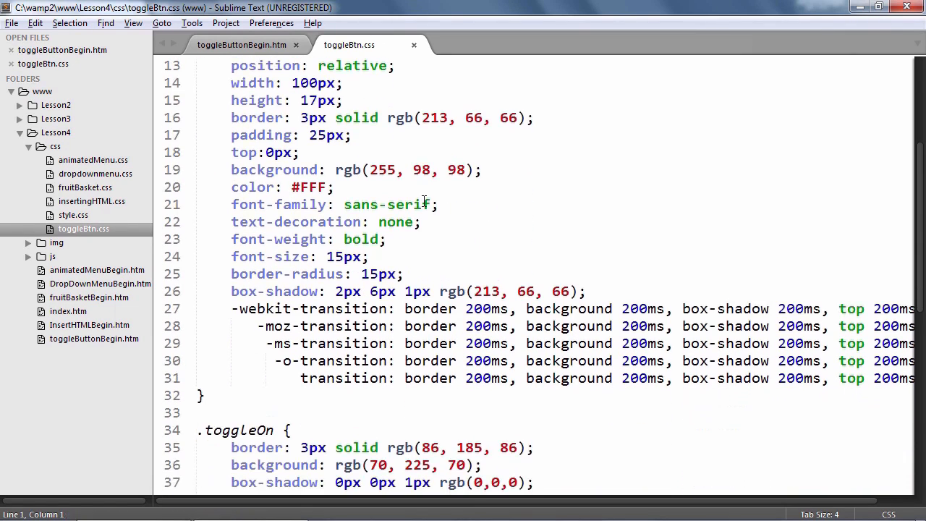
scroll(up, 3)
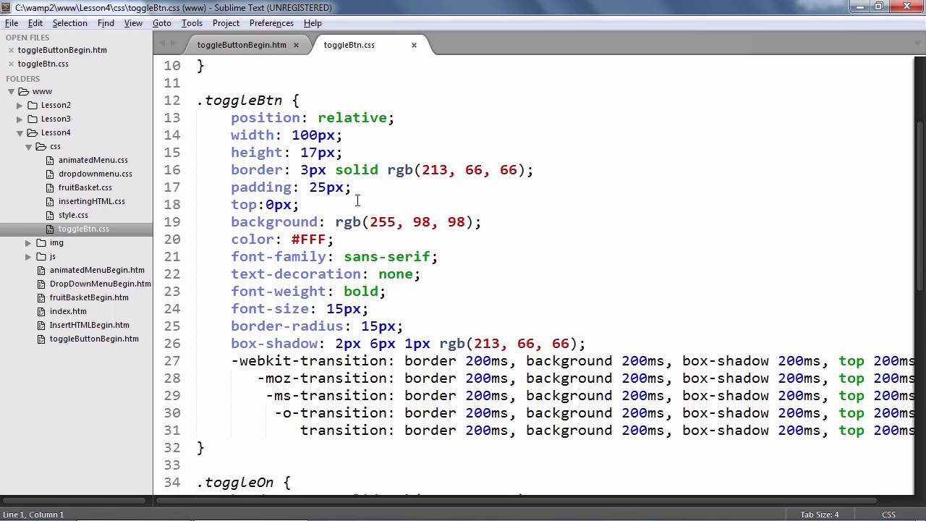
scroll(down, 3)
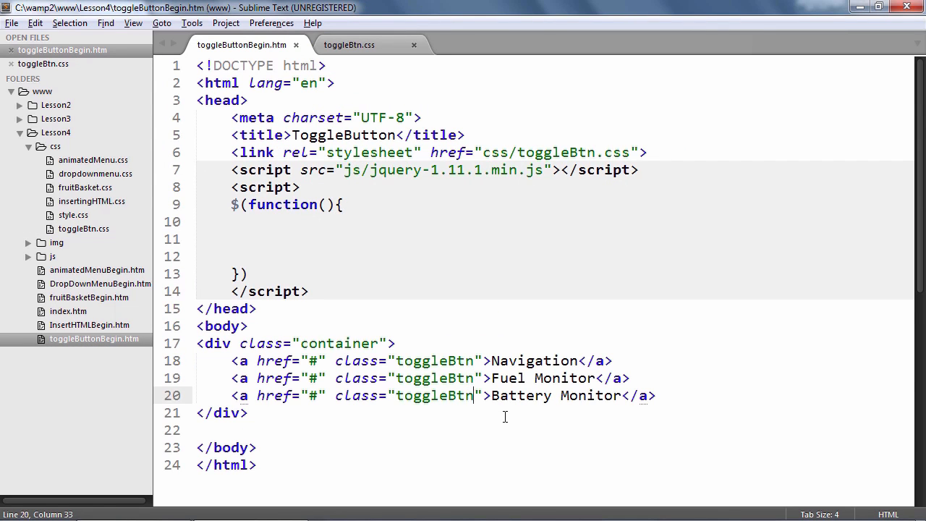
text(toggle)
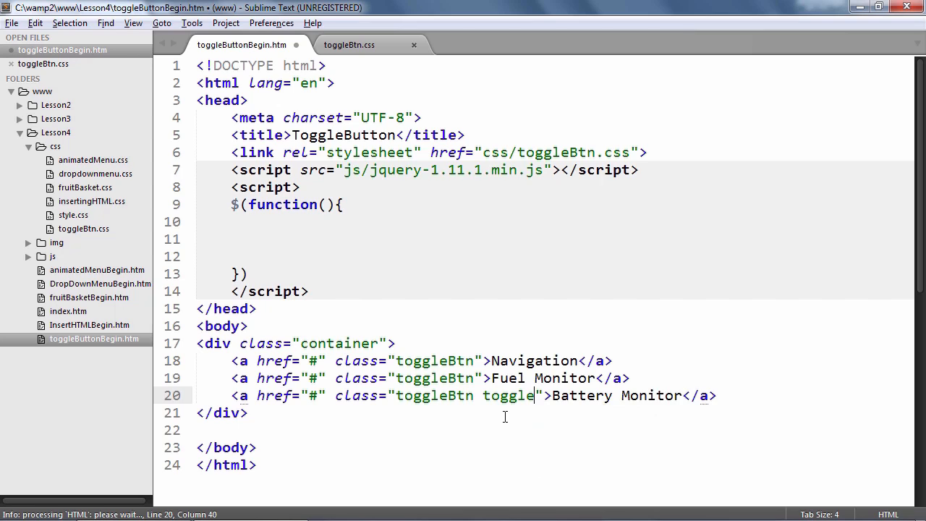
text(On)
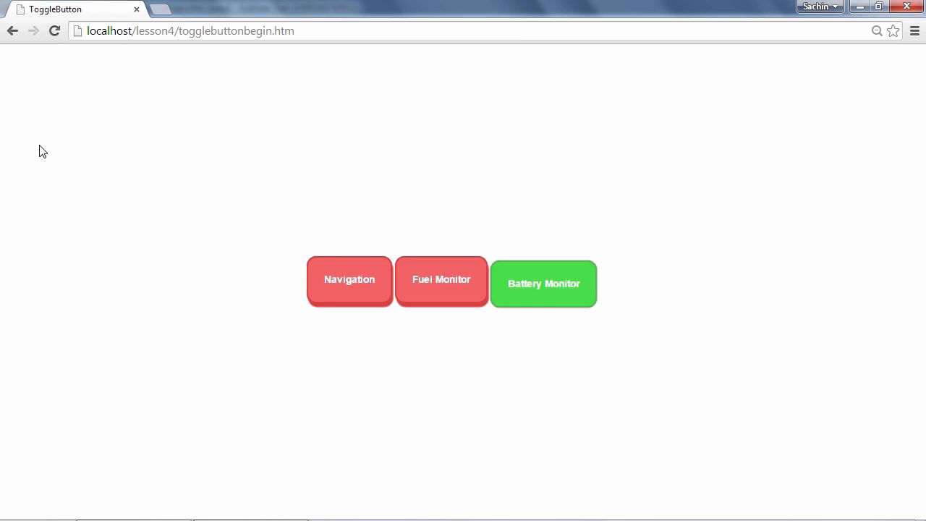
mouse_move(144, 515)
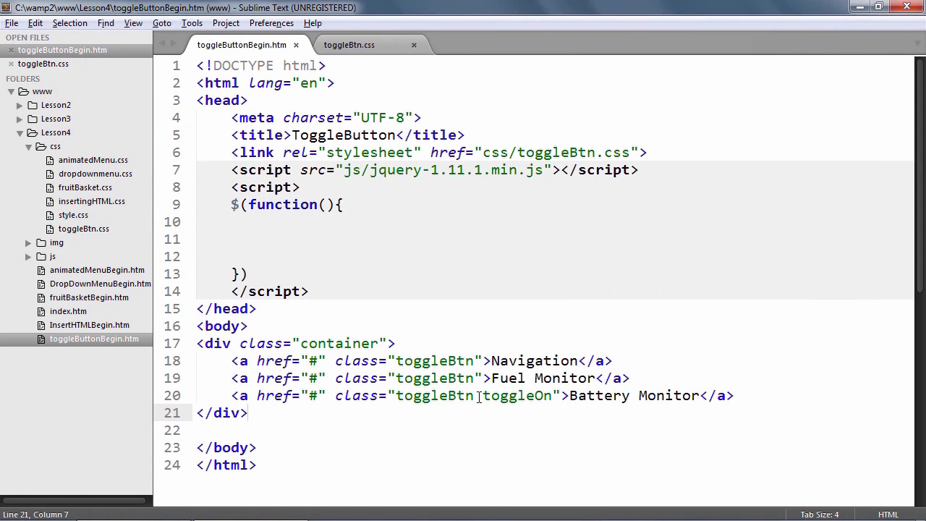
double_click(515, 395)
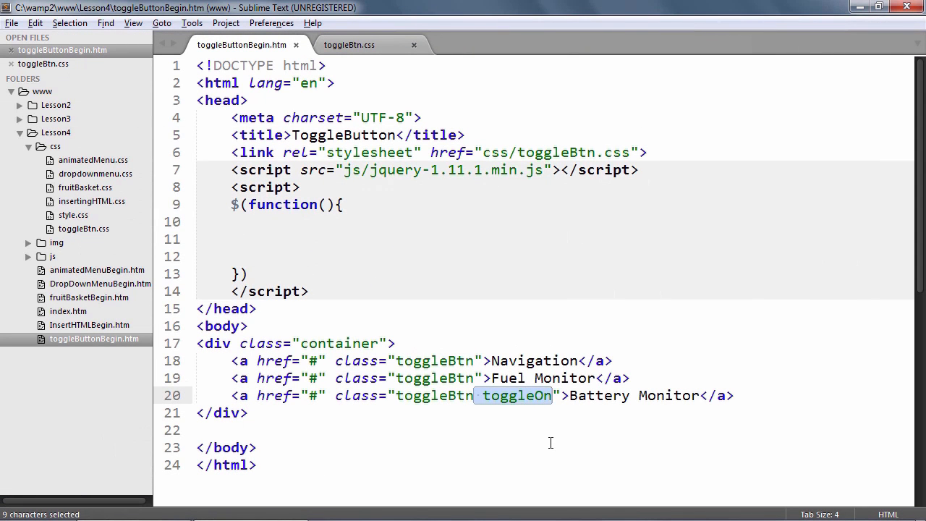
key(Delete)
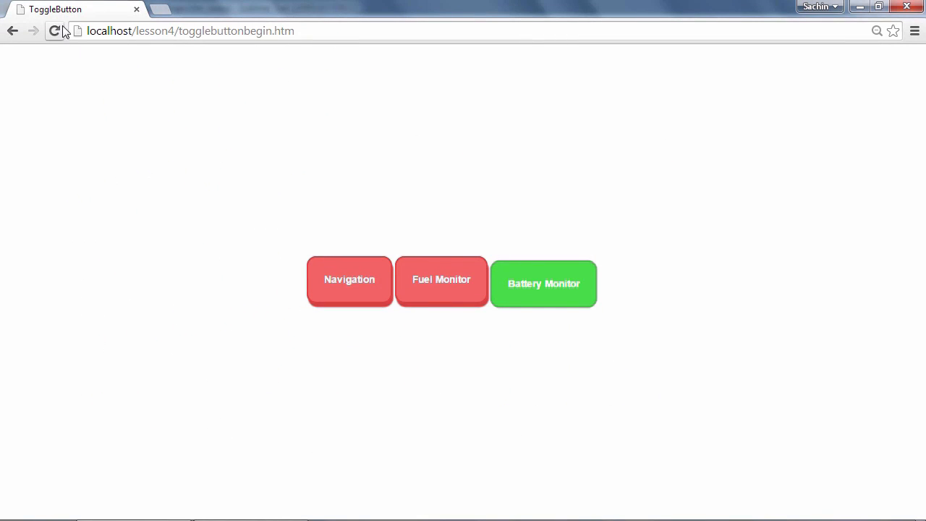
click(544, 282)
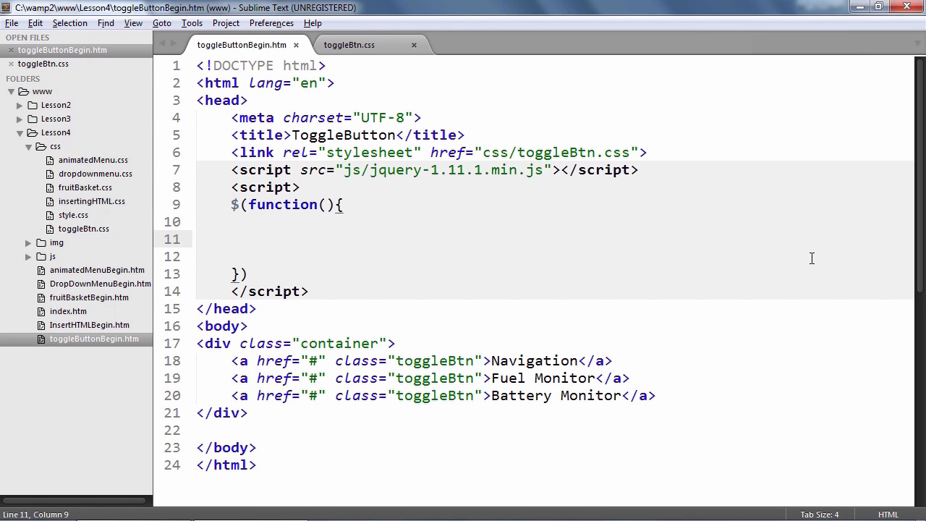
Step: Write $('.toggleBtn').click(function(){ $(this).toggleClass("toggleOn"); }) inside the ready function
text($)
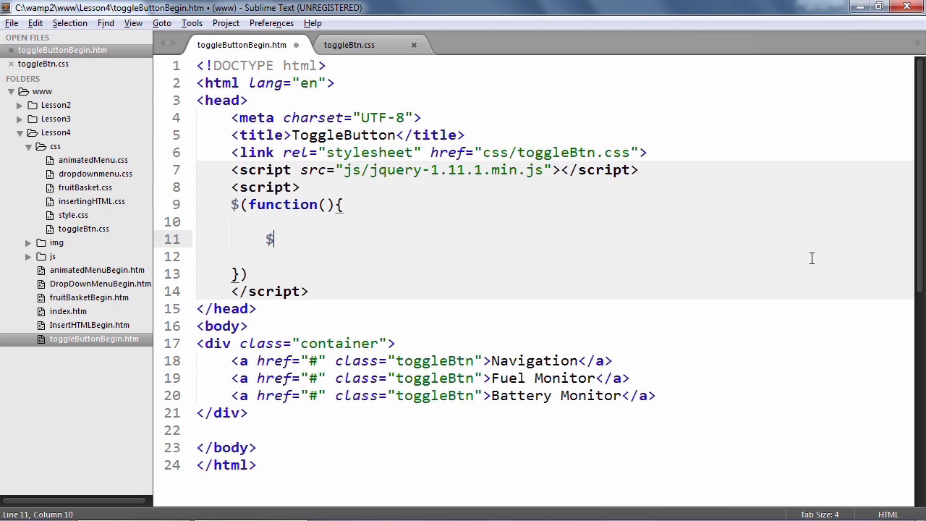
text(())
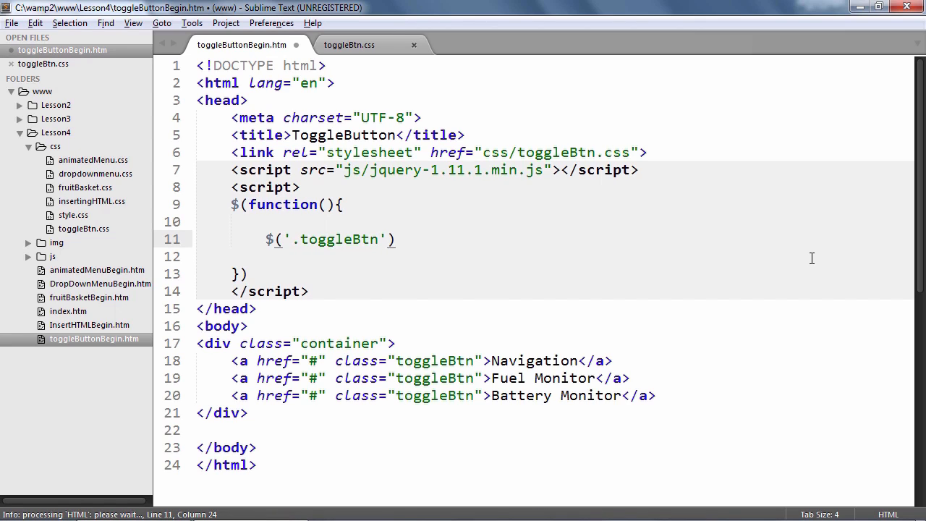
text(.click( function()
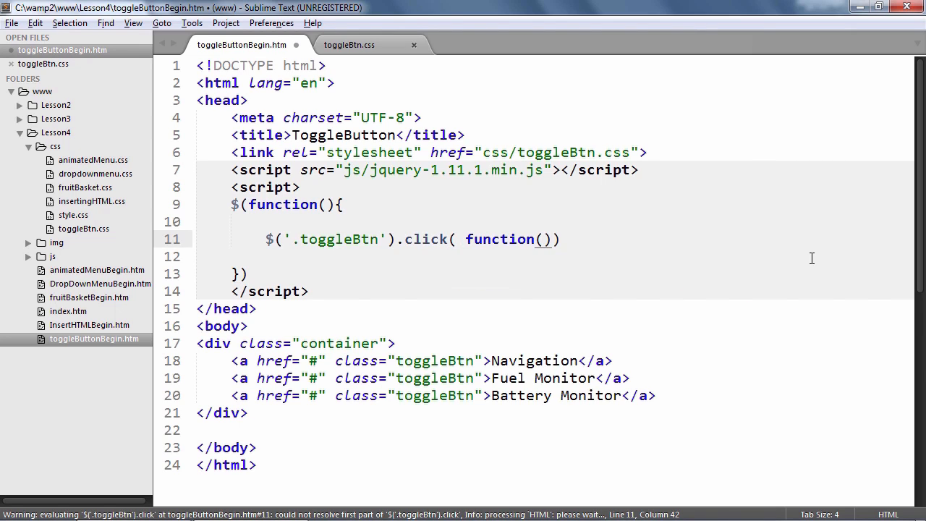
text({)
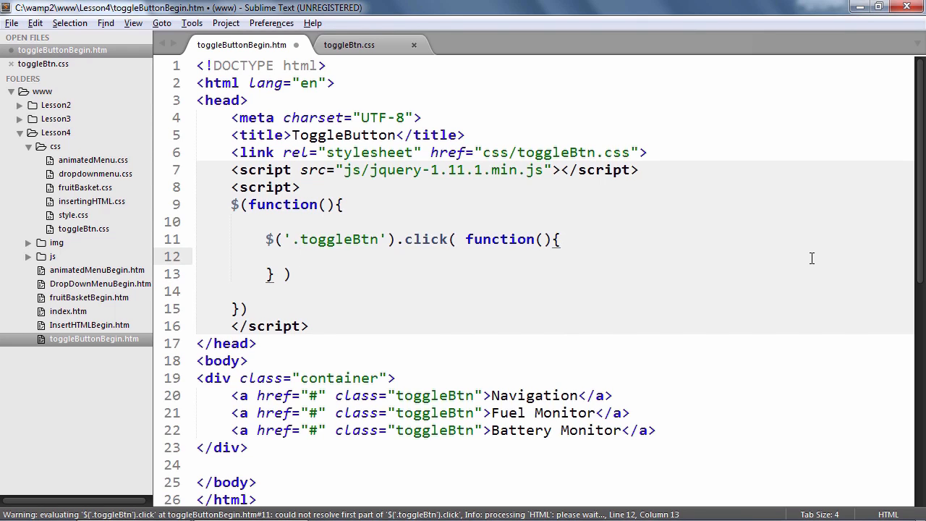
text($(this))
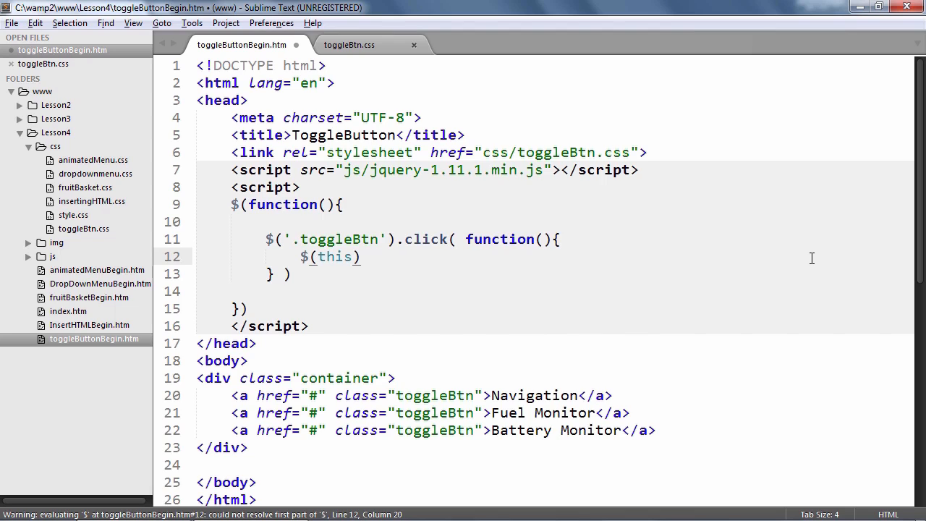
text(.toggle)
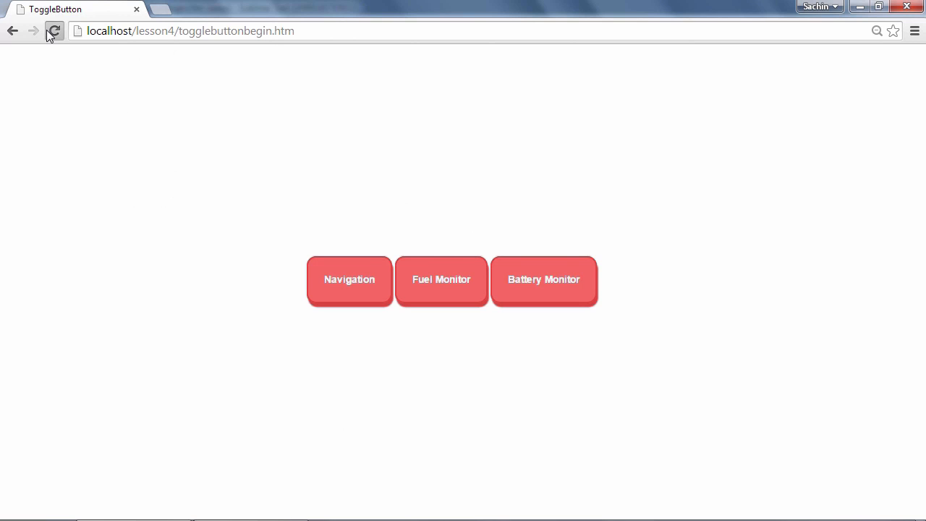
mouse_move(52, 133)
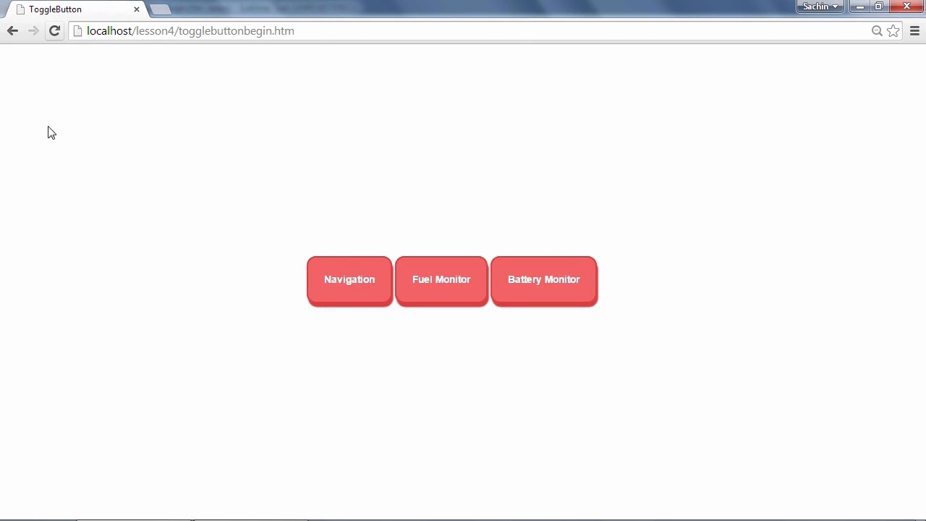
Step: Toggle Navigation green then red, turn Fuel Monitor green, and return to the editor
click(350, 280)
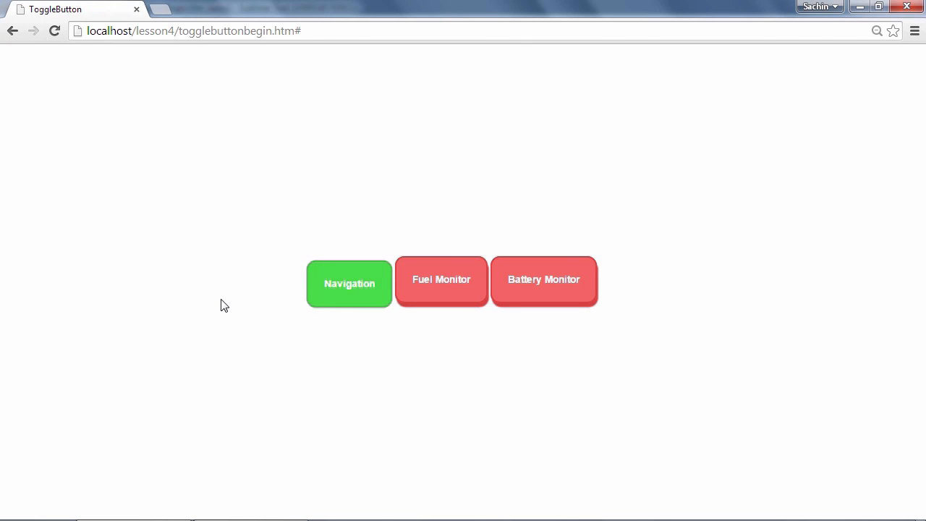
mouse_move(354, 304)
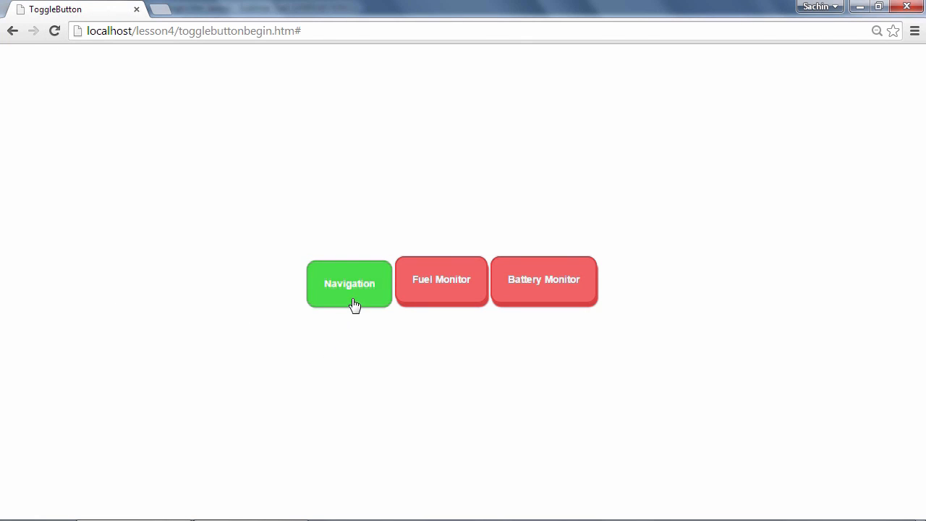
click(350, 283)
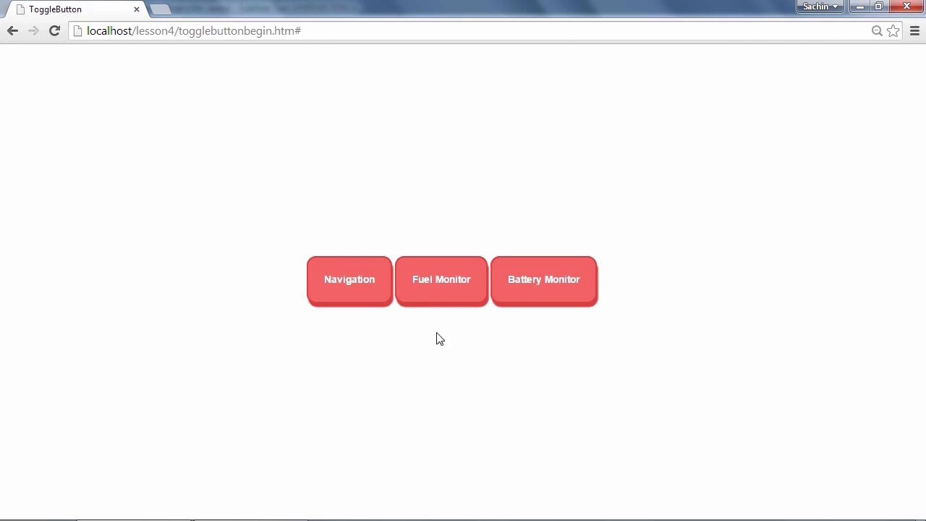
click(441, 283)
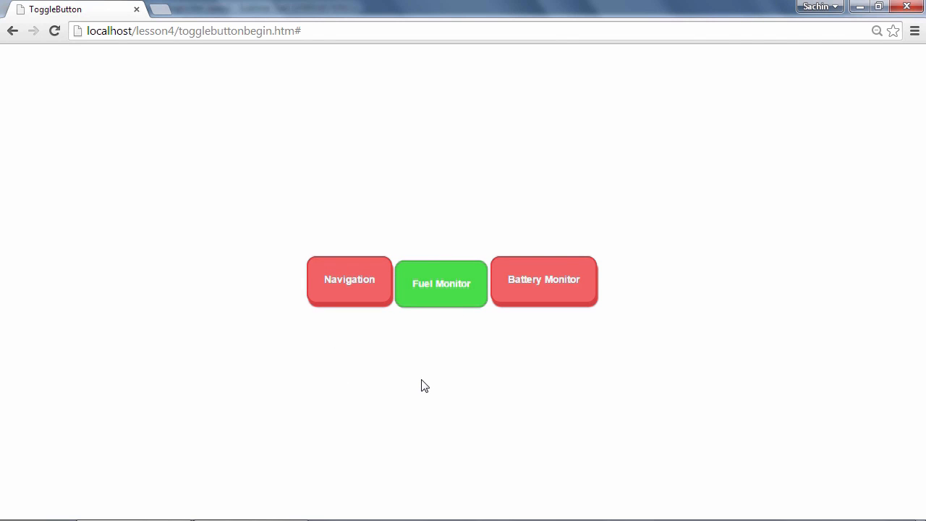
mouse_move(443, 300)
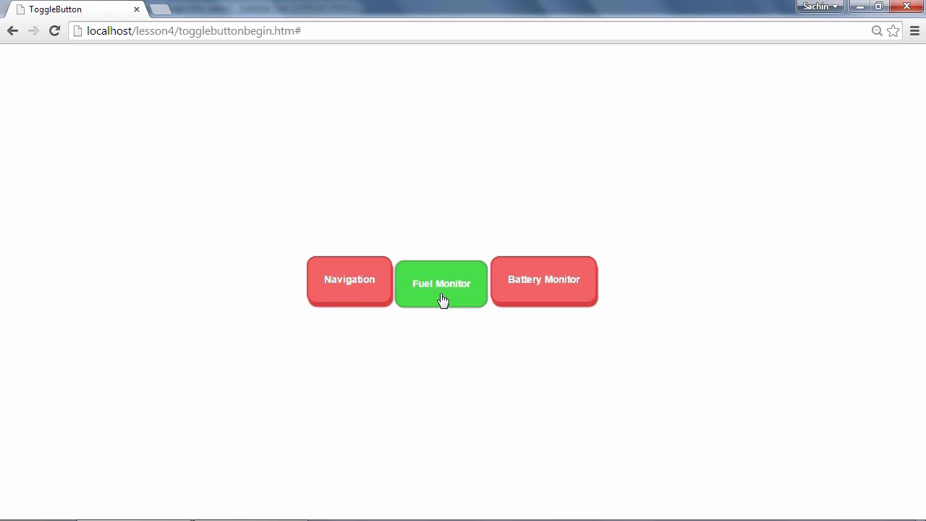
key(alt+tab)
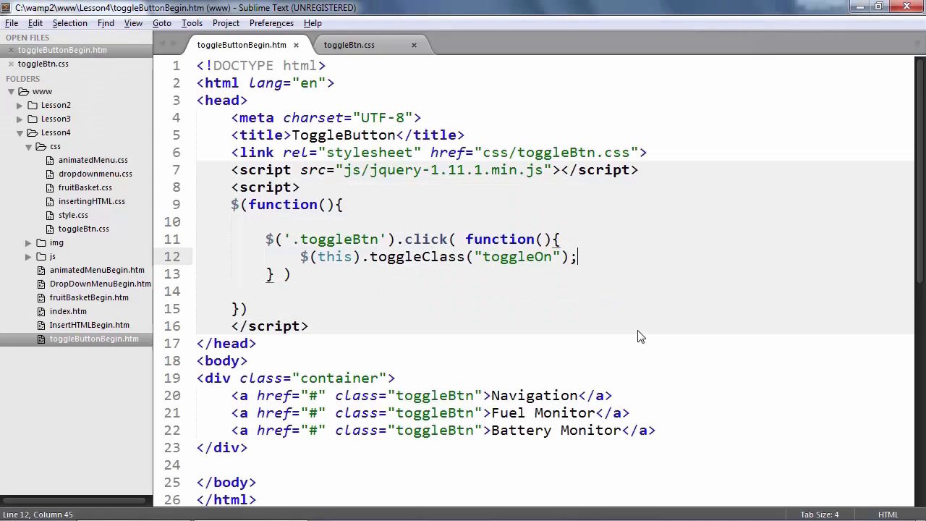
Step: Show the .toggleOn rule in toggleBtn.css with its green background, border and 6px top offset
click(348, 44)
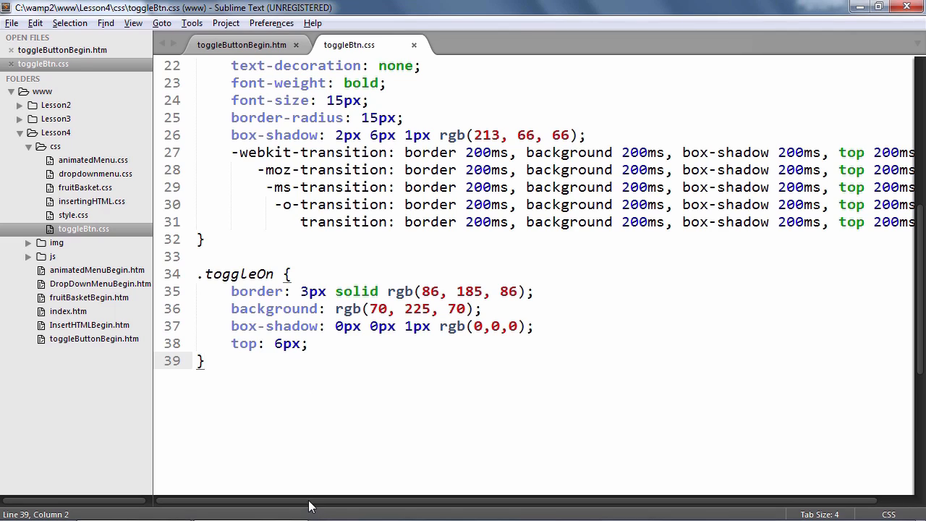
scroll(left, 3)
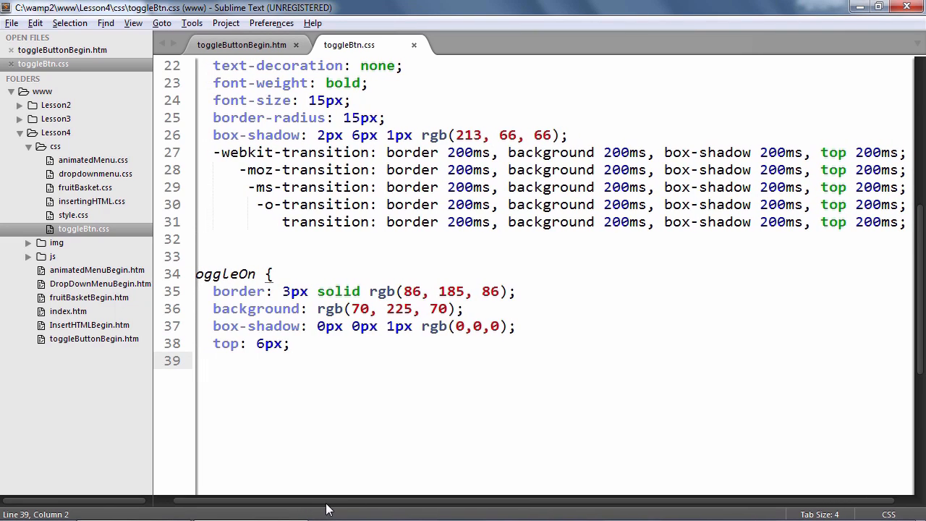